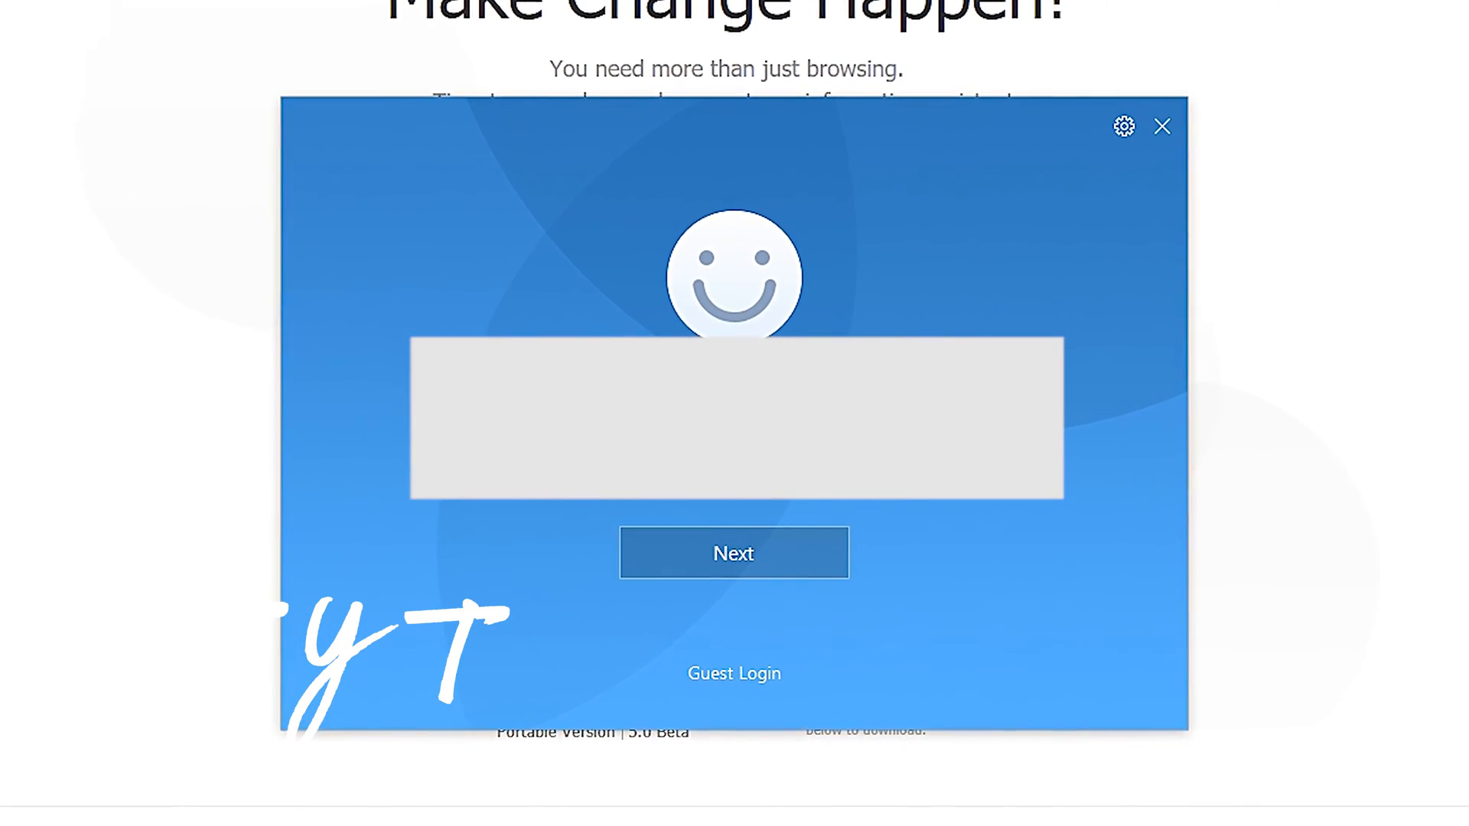
Finish signing in and choose a Maxnote Snapshot of the China – Wikipedia page.
click(733, 552)
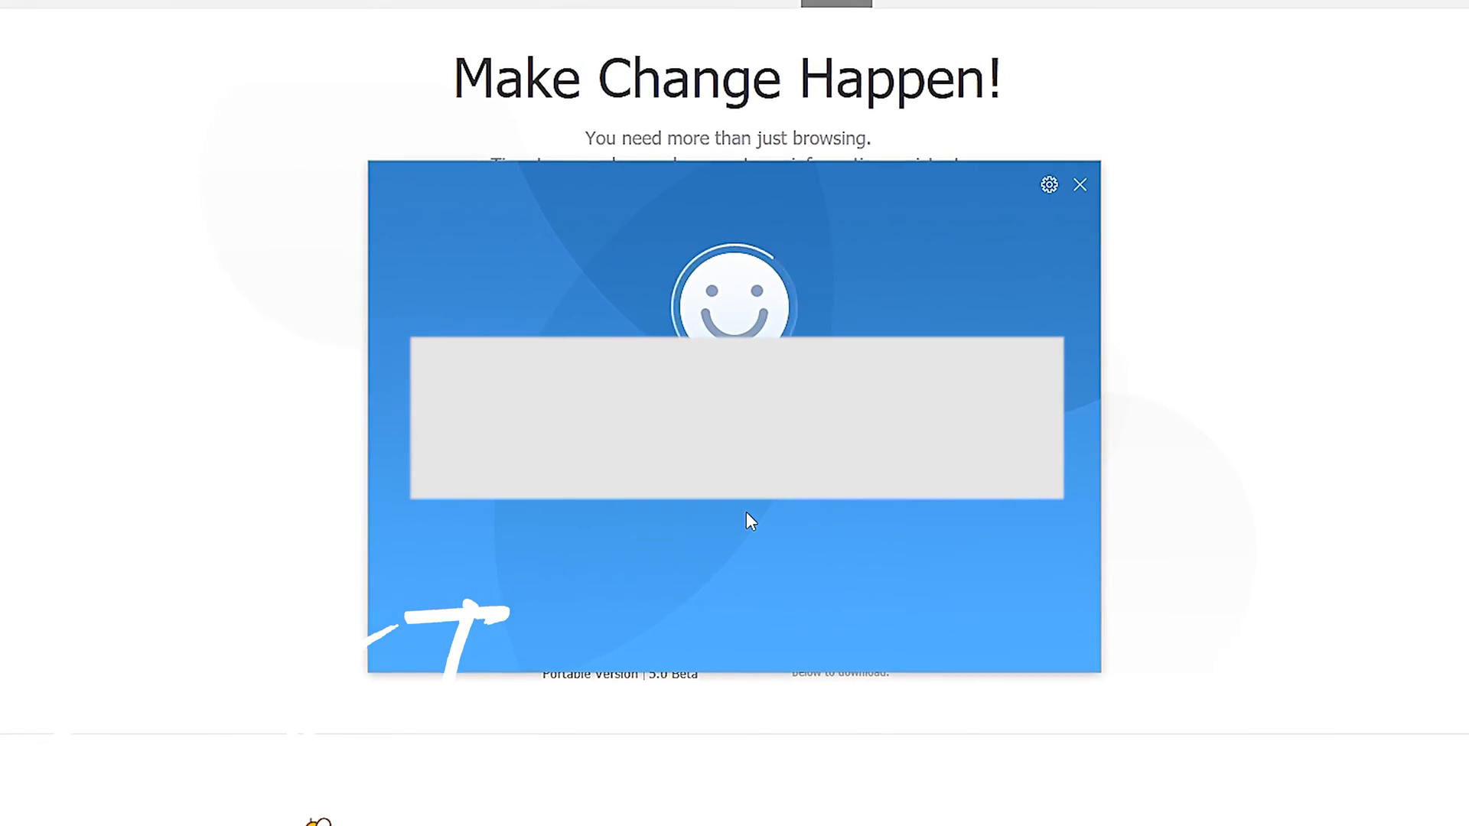
click(1079, 185)
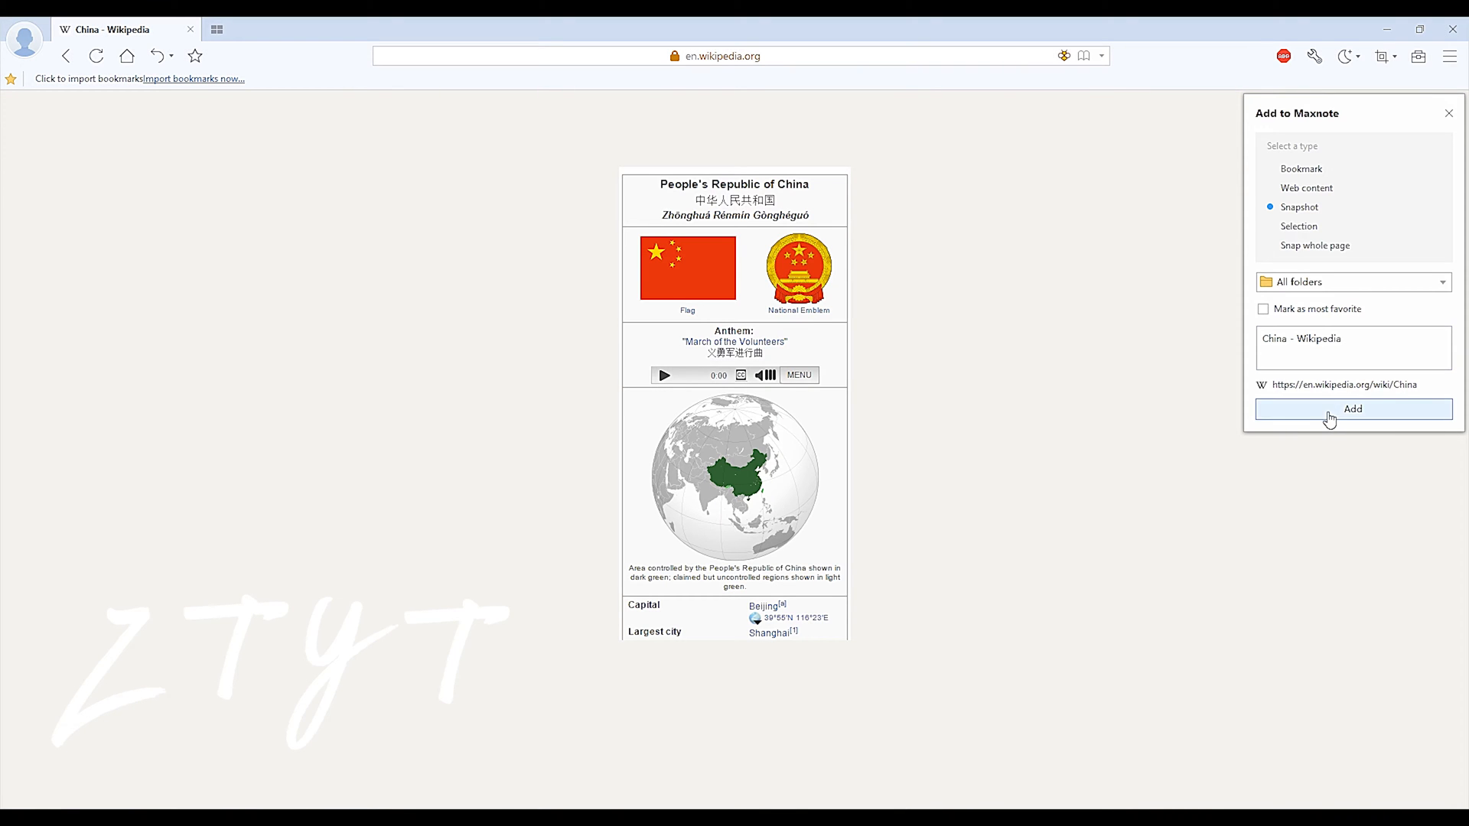
Save the China snapshot to Maxnote and bring up the Maxnote library folders.
click(1353, 410)
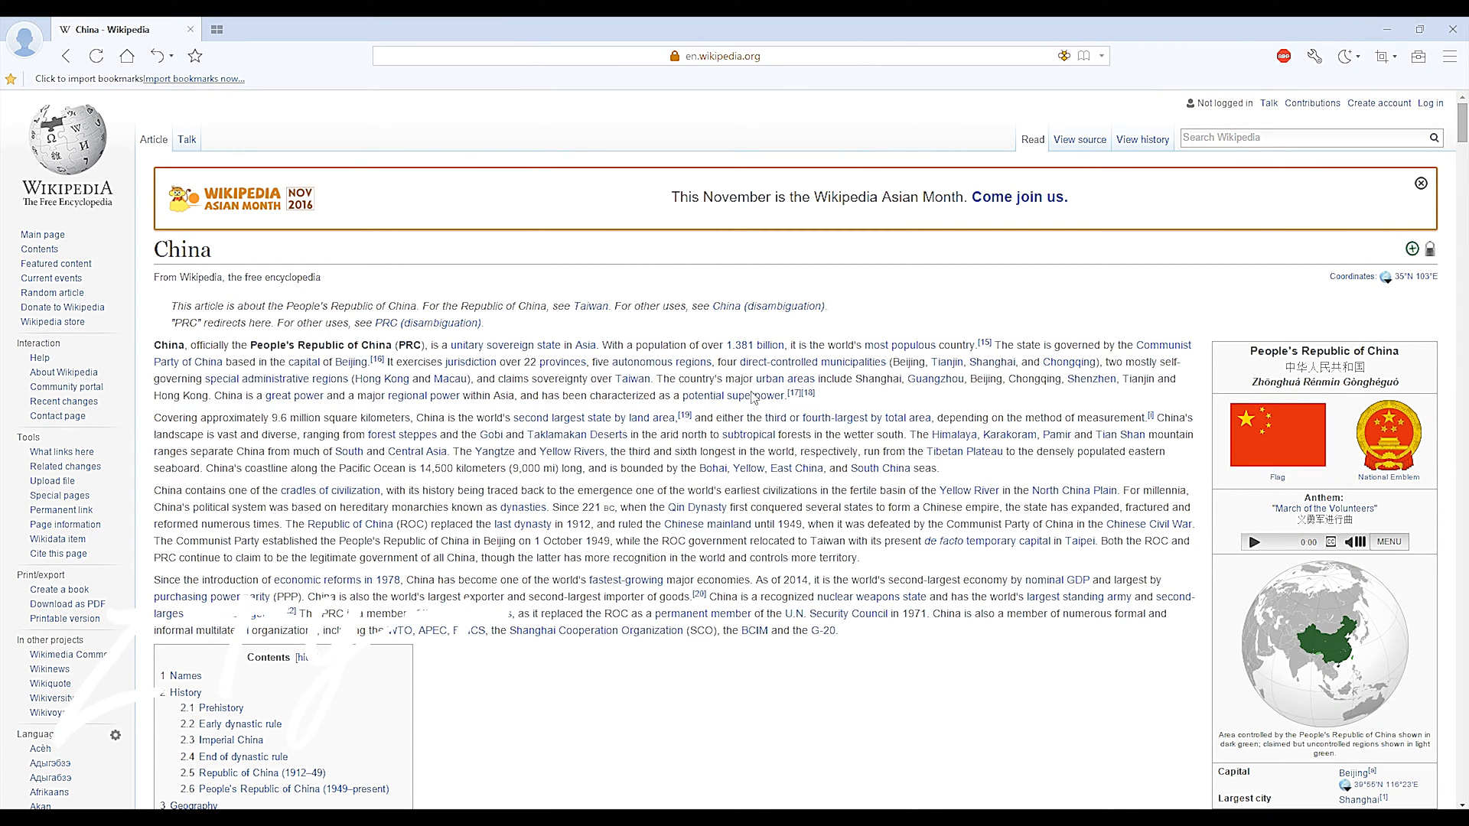
mouse_move(4, 136)
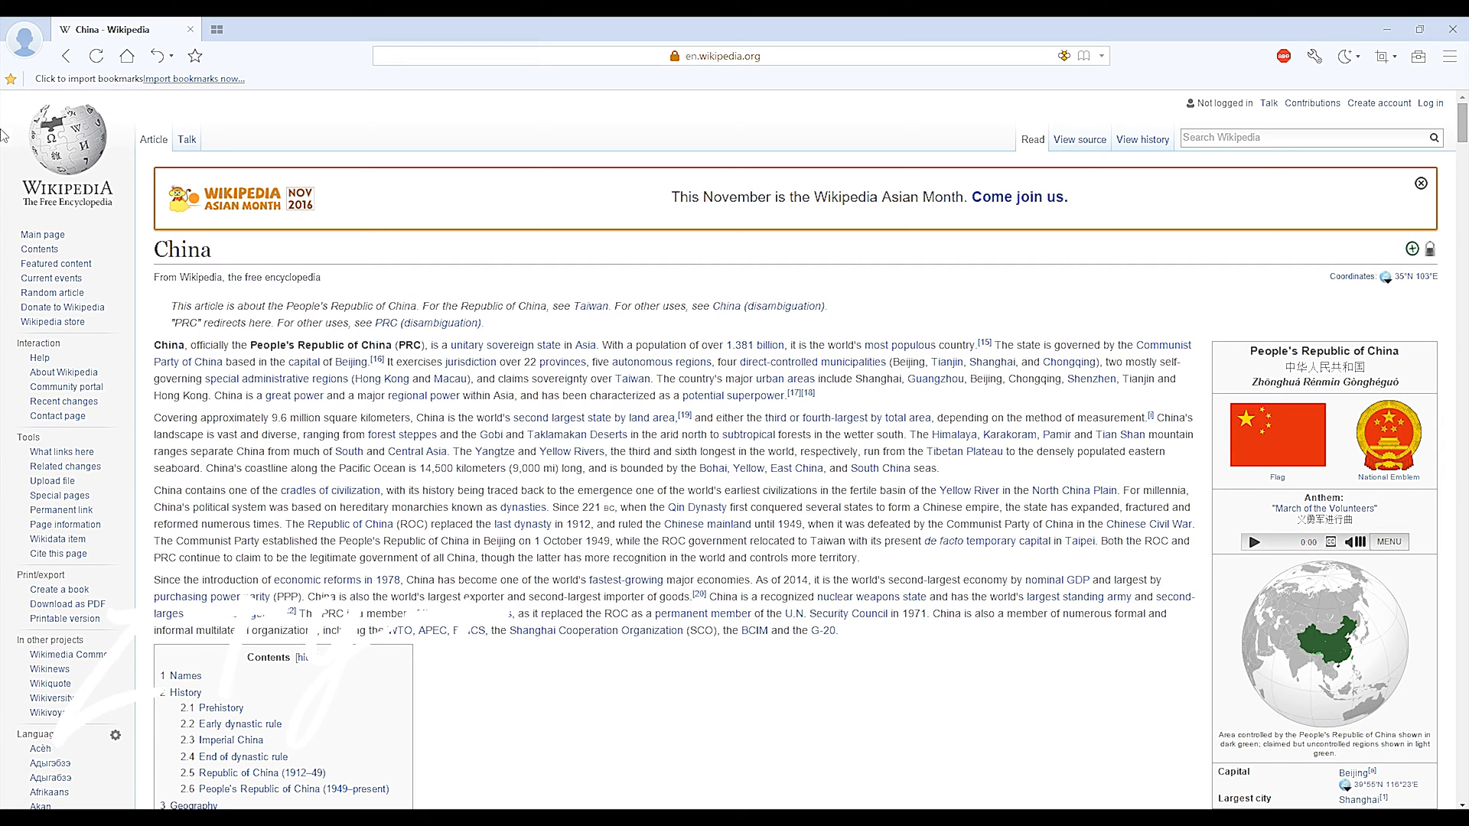
double_click(182, 249)
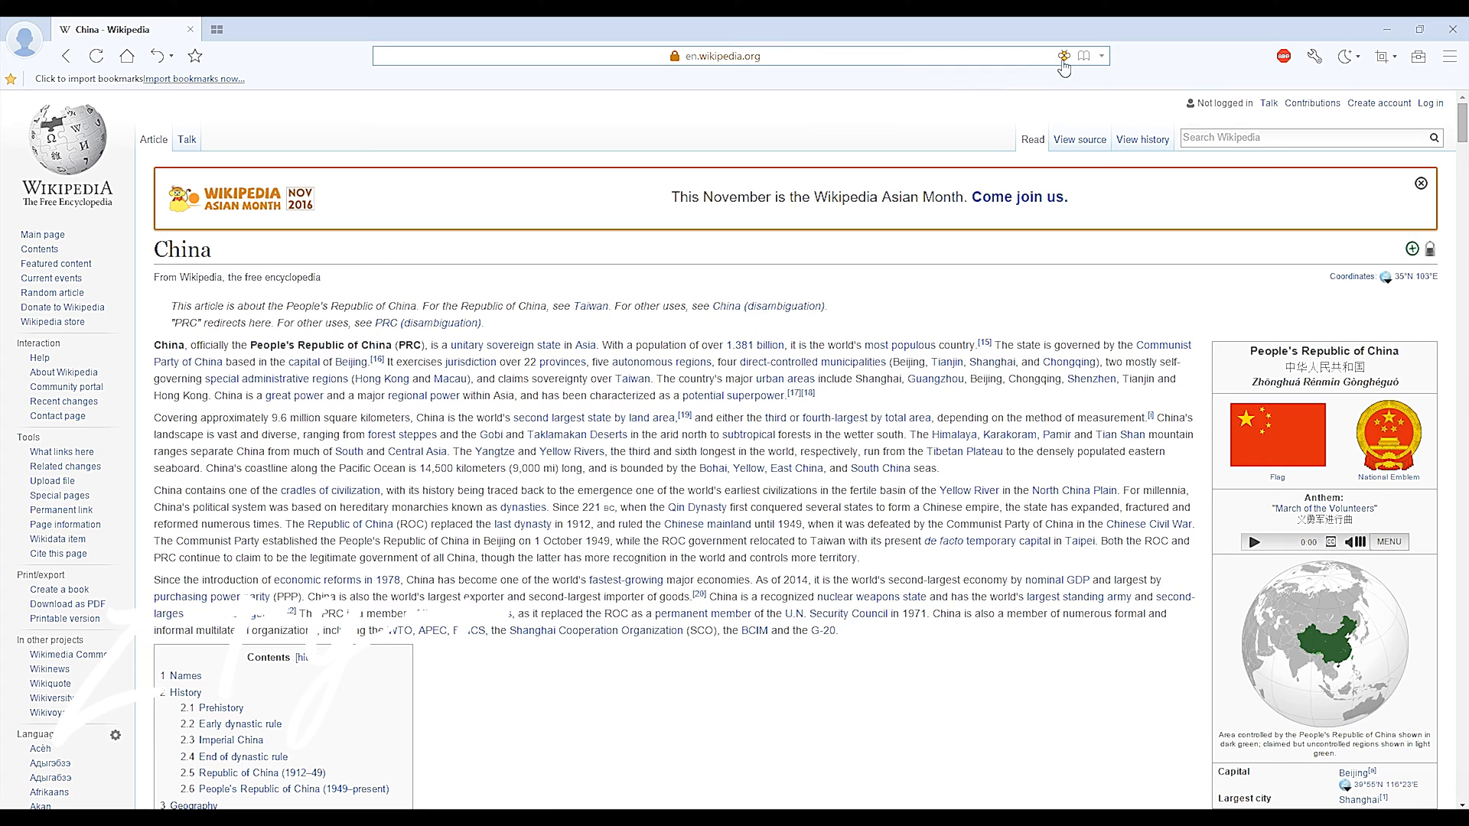
click(1065, 57)
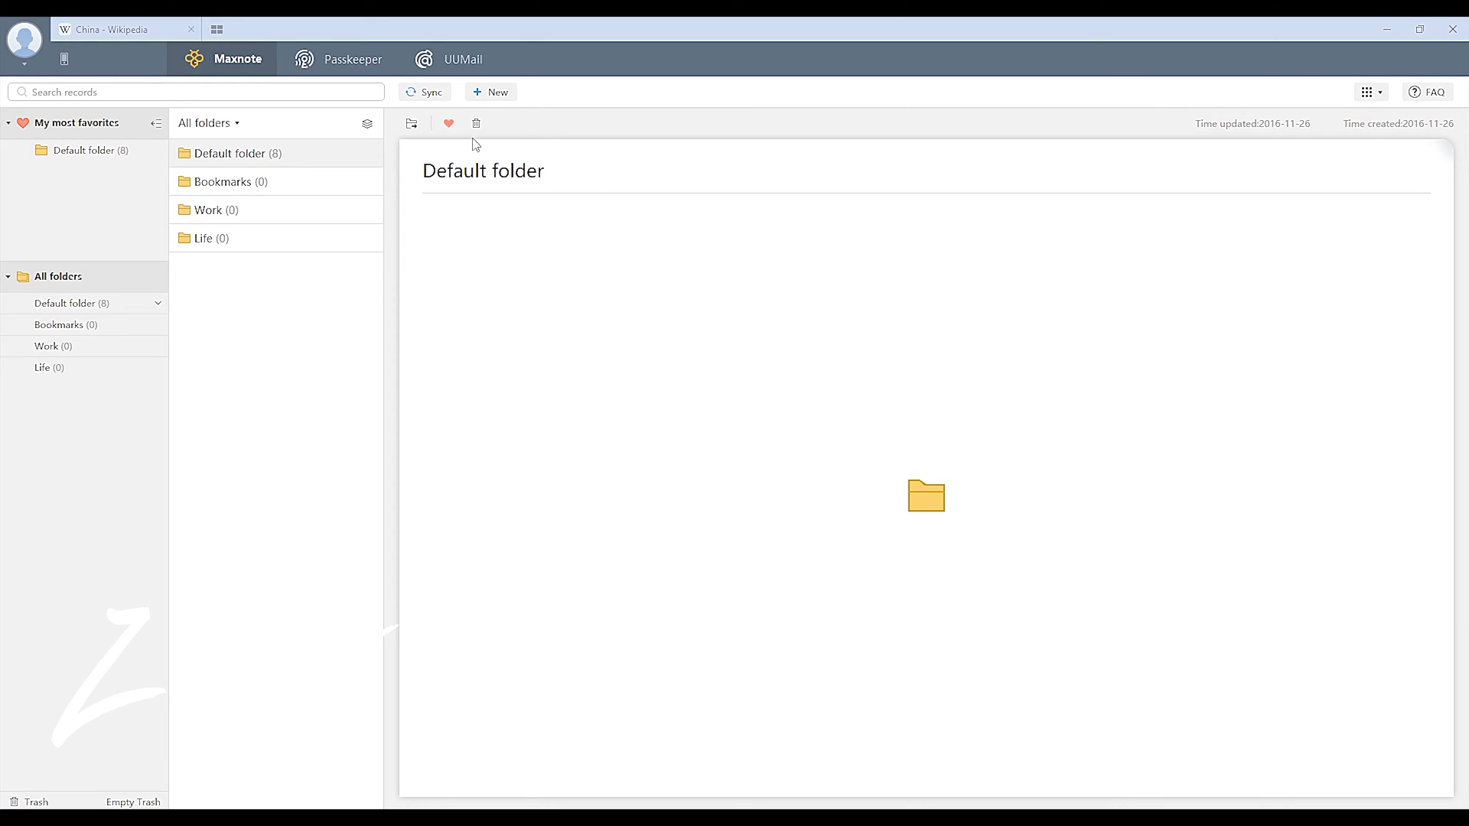
Create a new blank Maxnote record titled China.
click(491, 92)
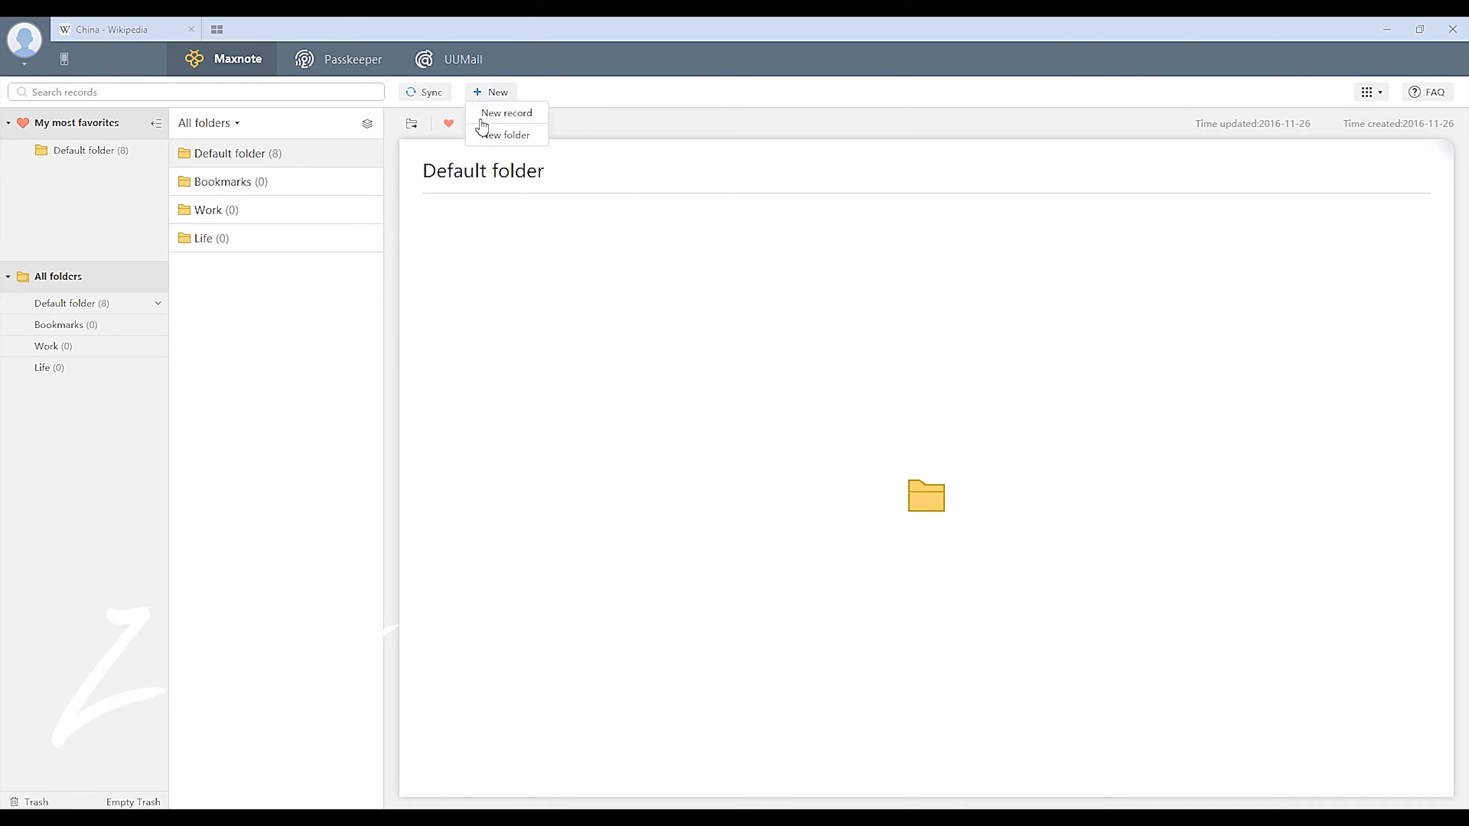
click(506, 112)
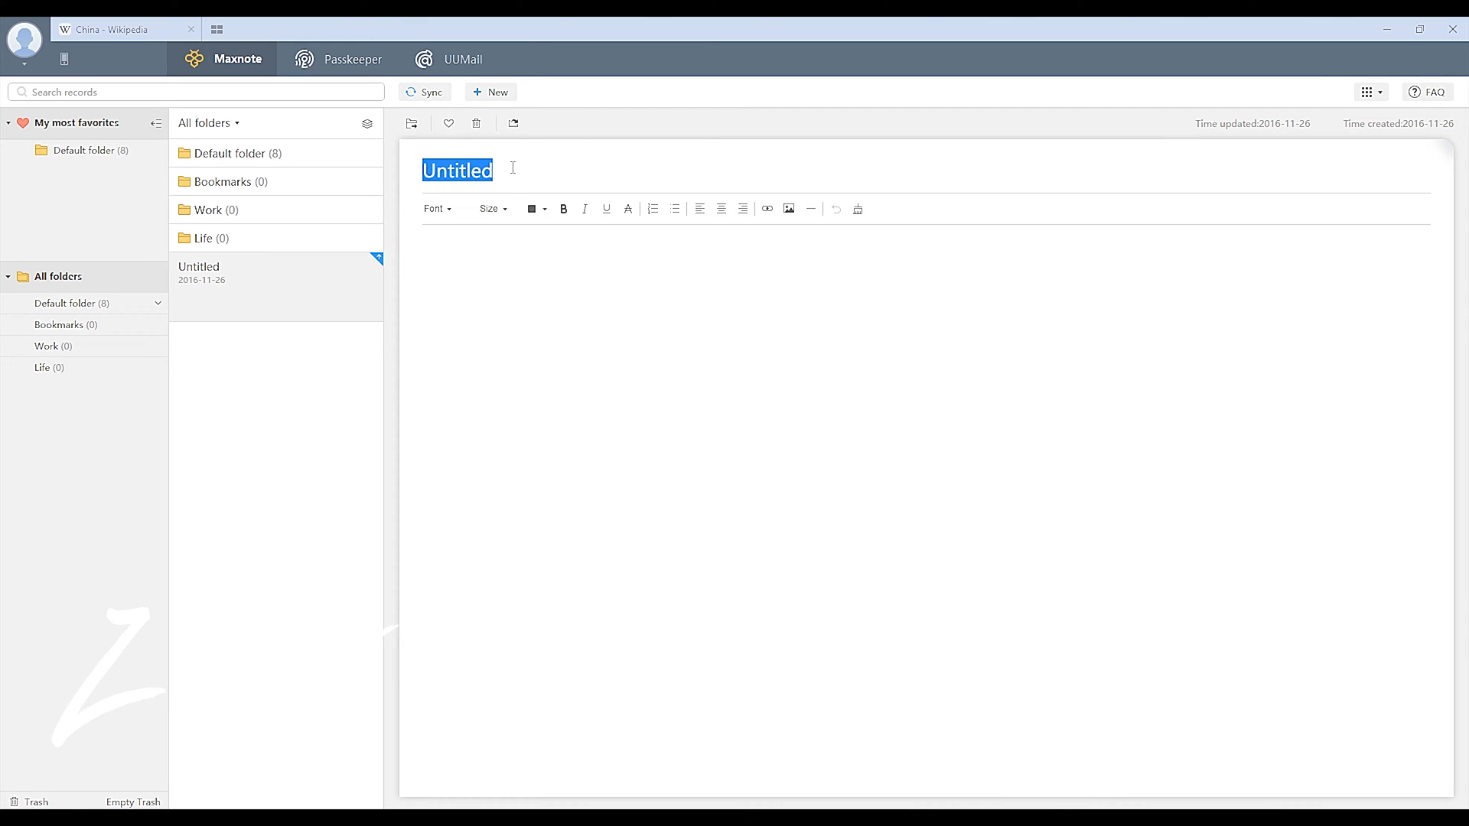
text(CH)
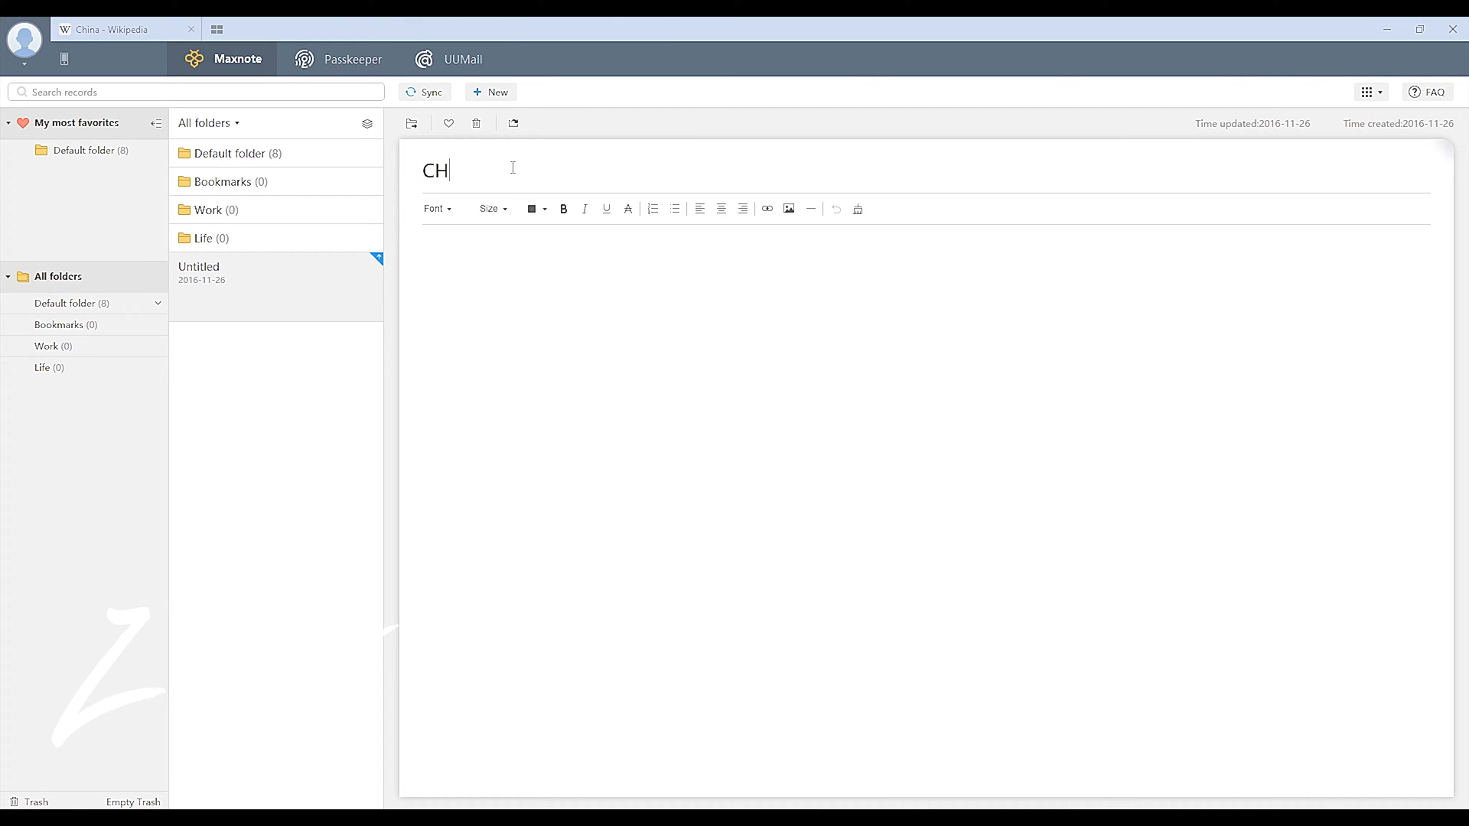
text(ina)
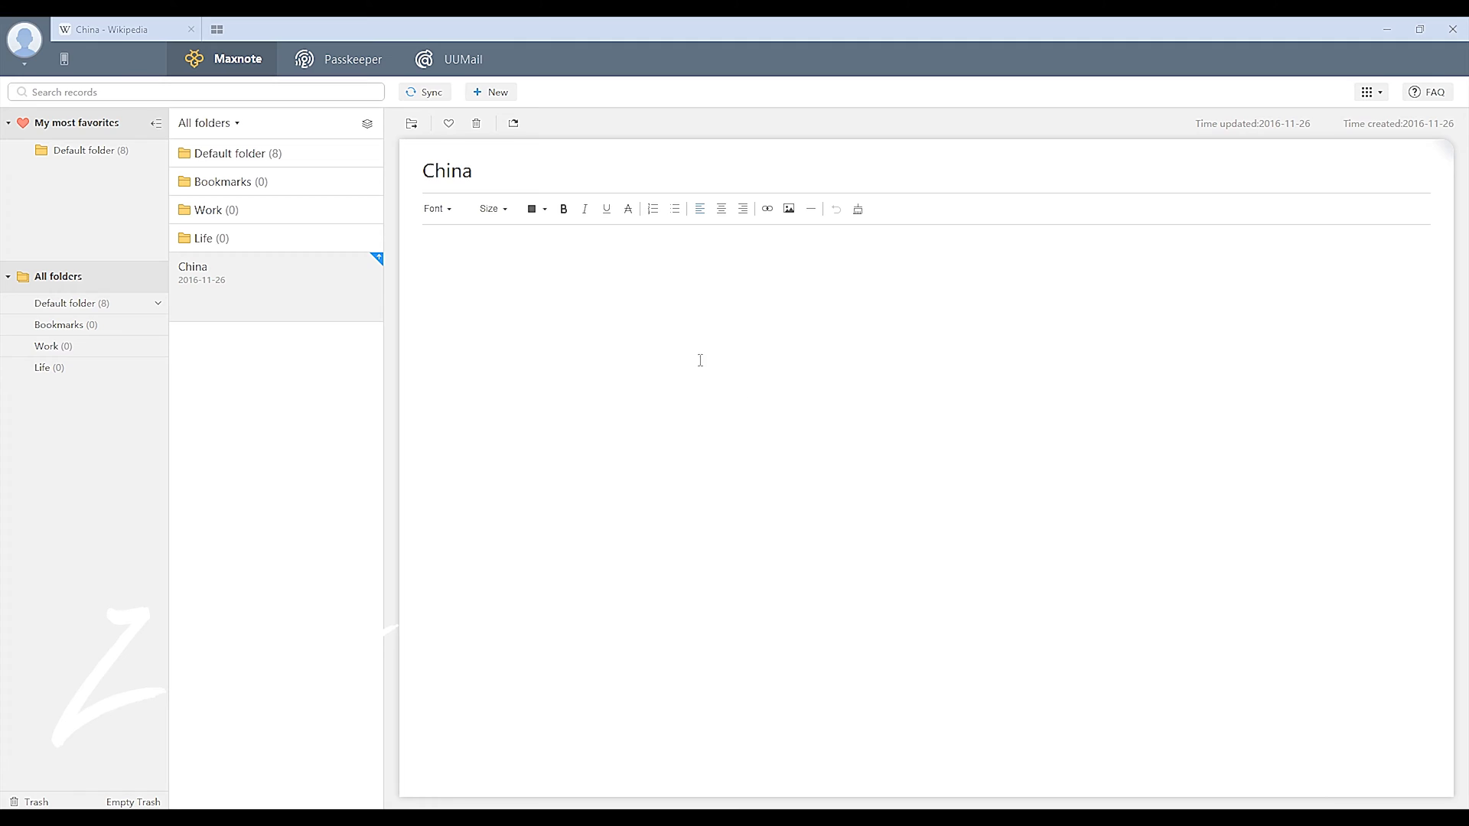
Revisit the Wikipedia tab, then review the saved China – Wikipedia snapshot in Maxnote.
click(112, 29)
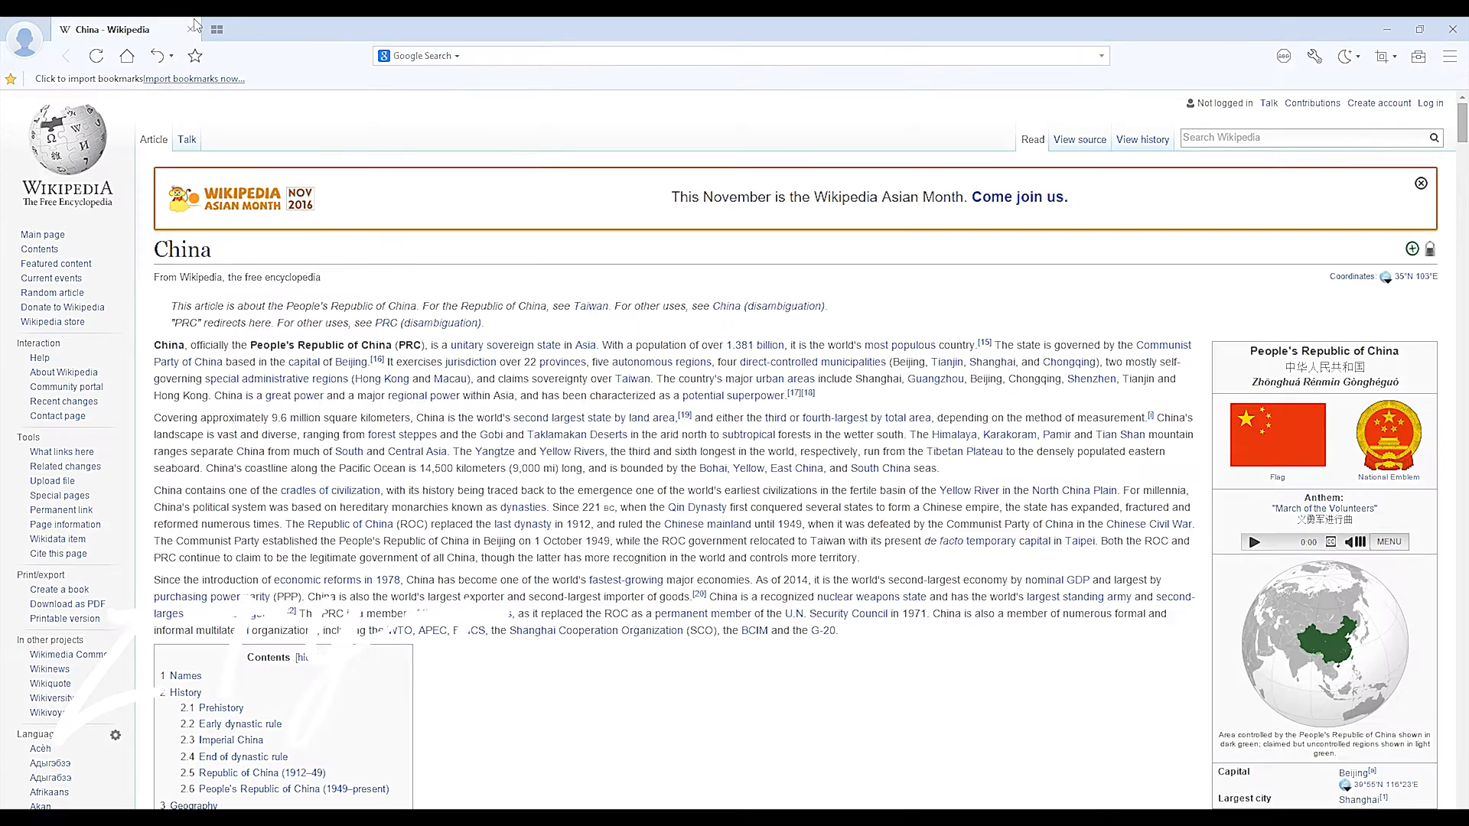
click(215, 29)
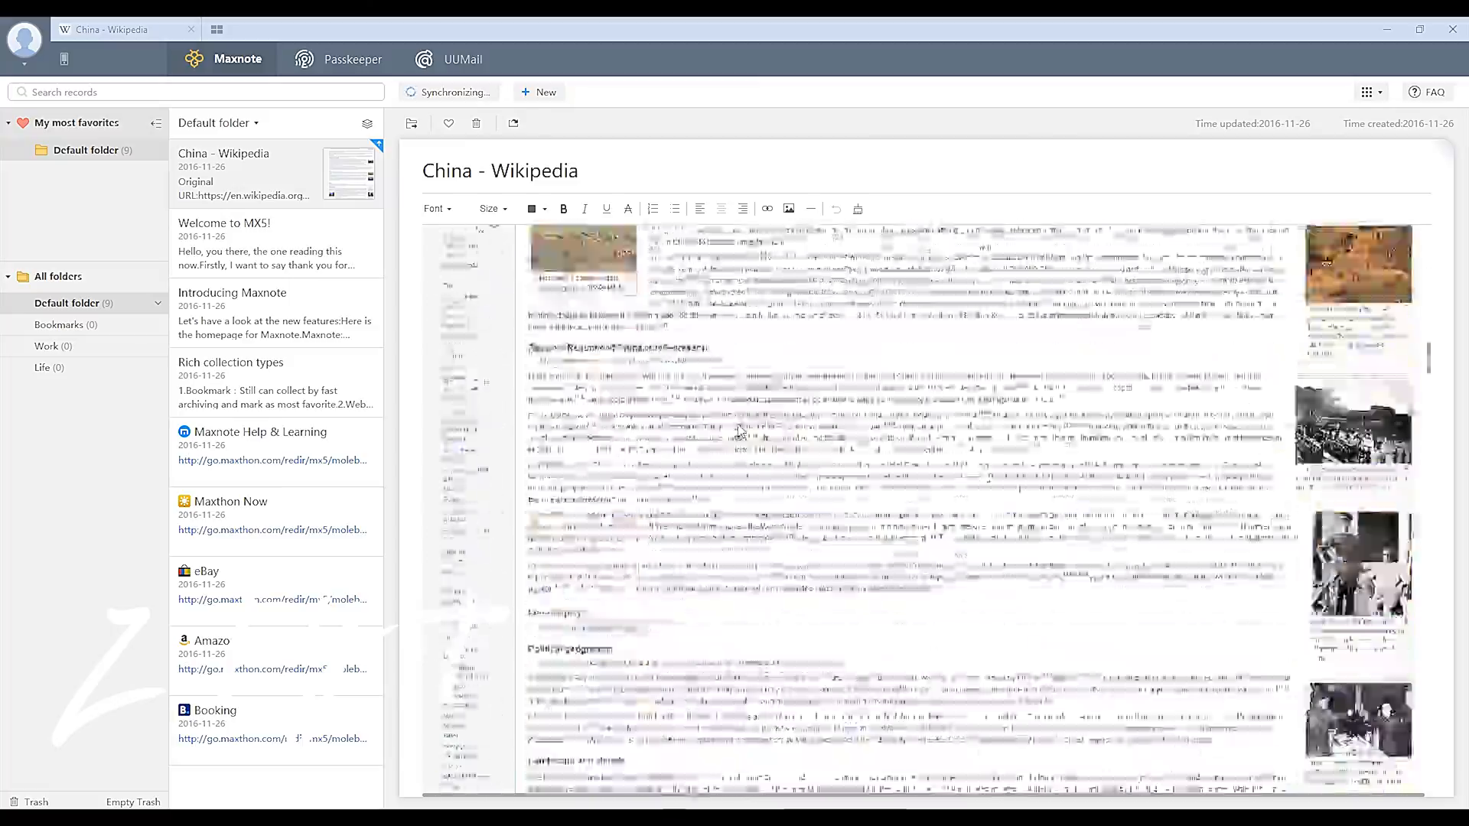
scroll(down, 3)
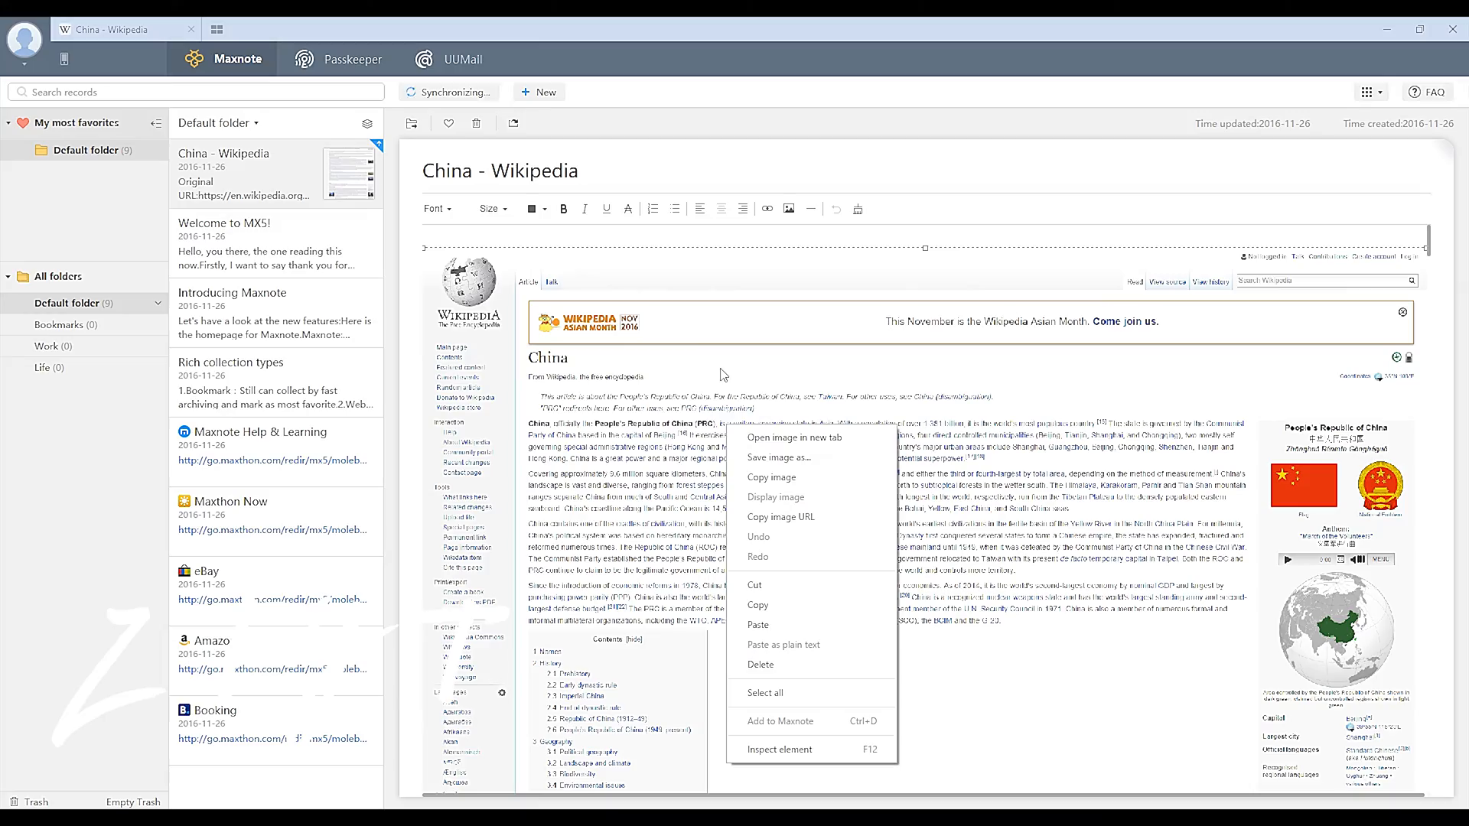
scroll(down, 3)
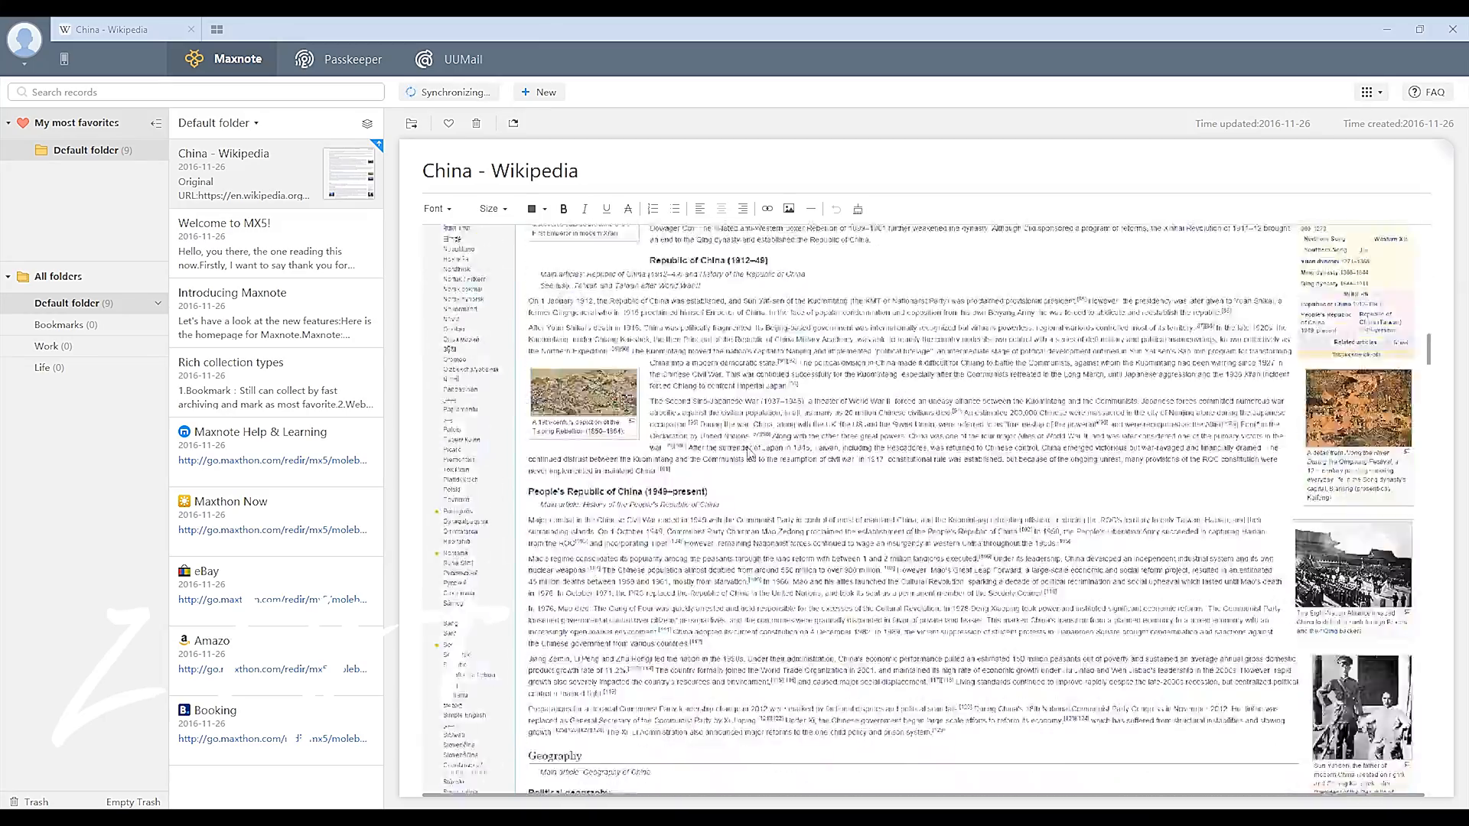
scroll(up, 3)
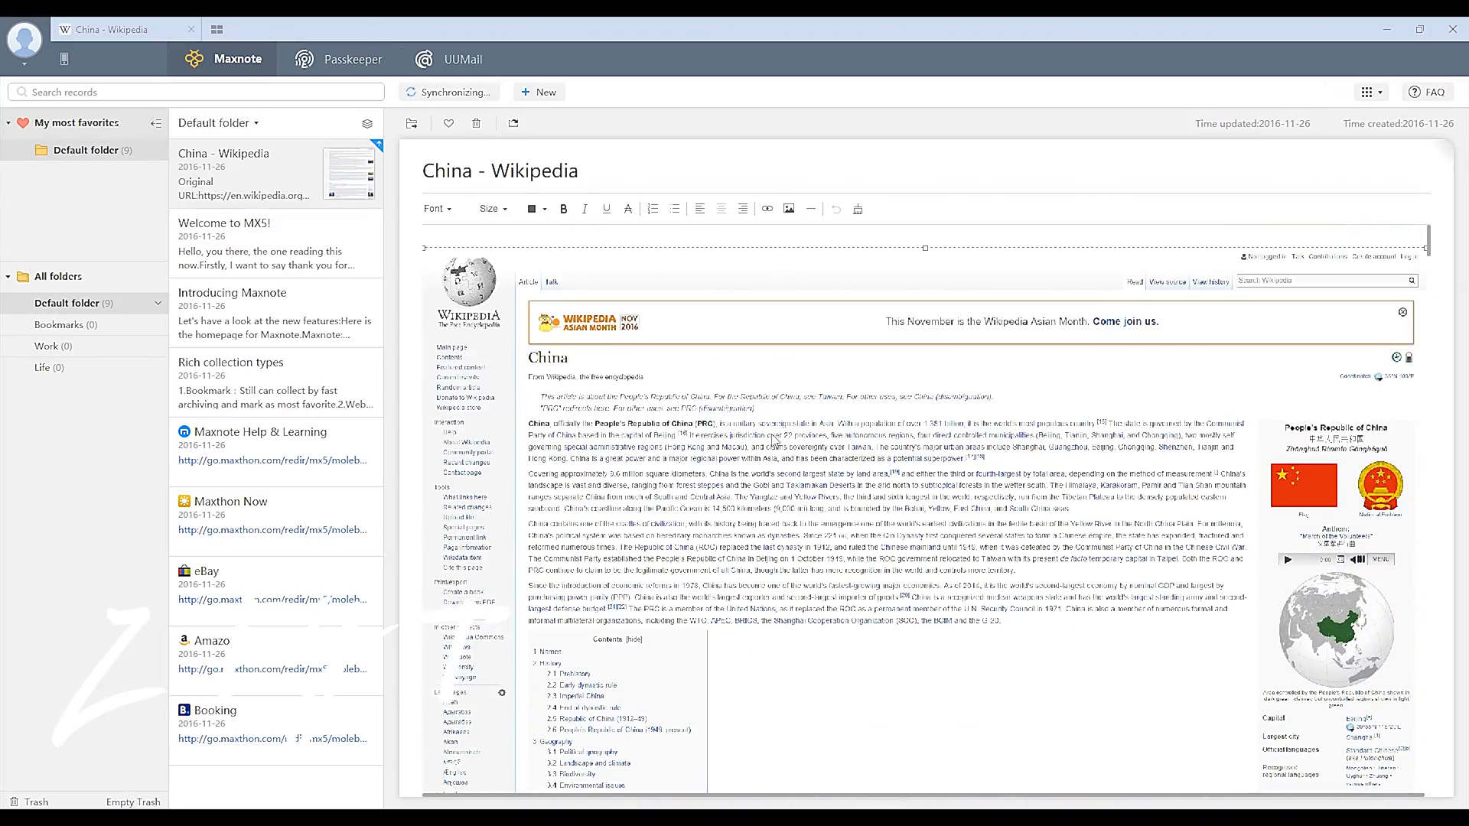
click(337, 60)
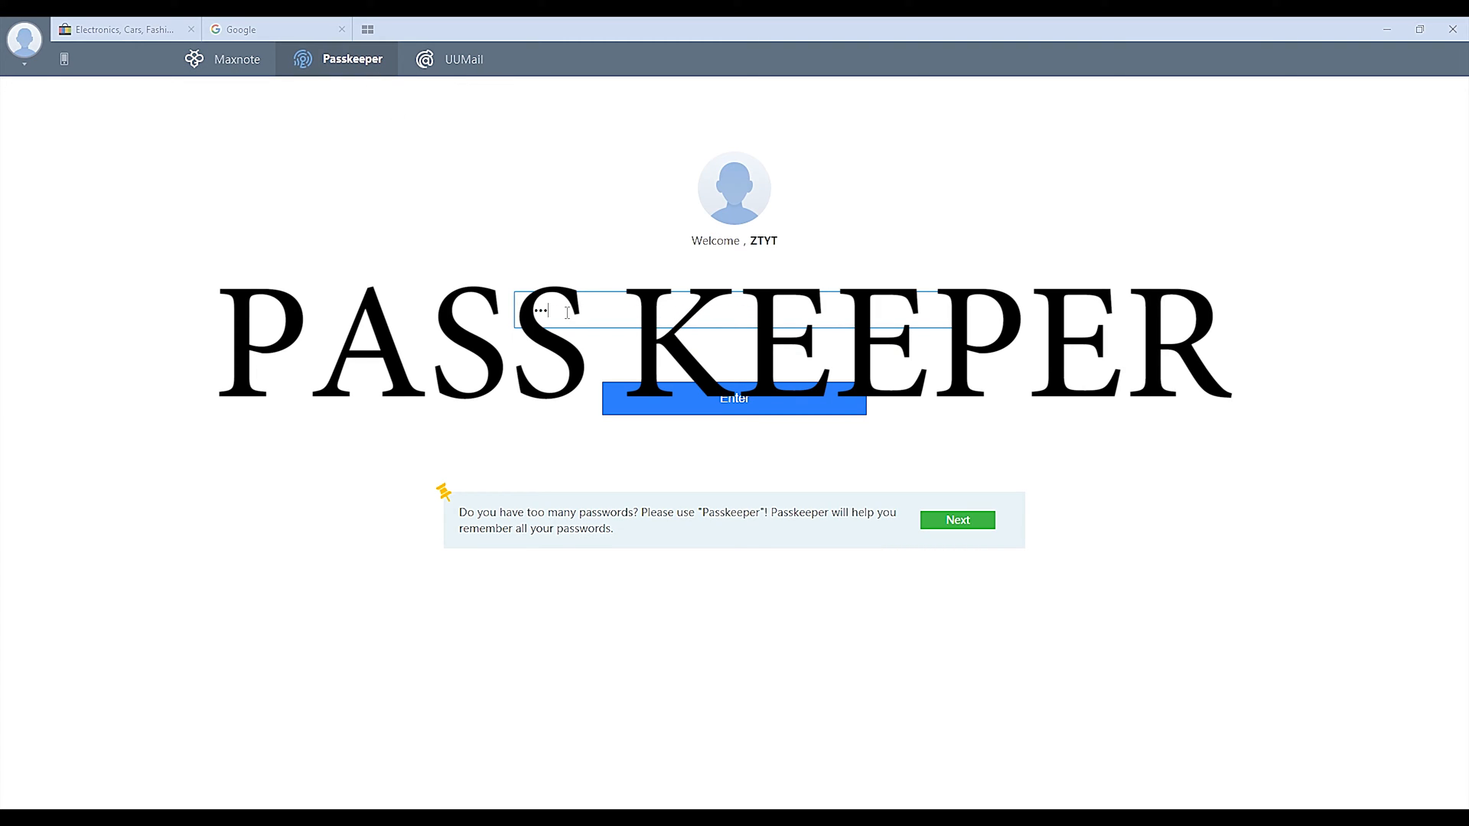
Unlock Passkeeper and start a new YouTube account entry.
click(733, 399)
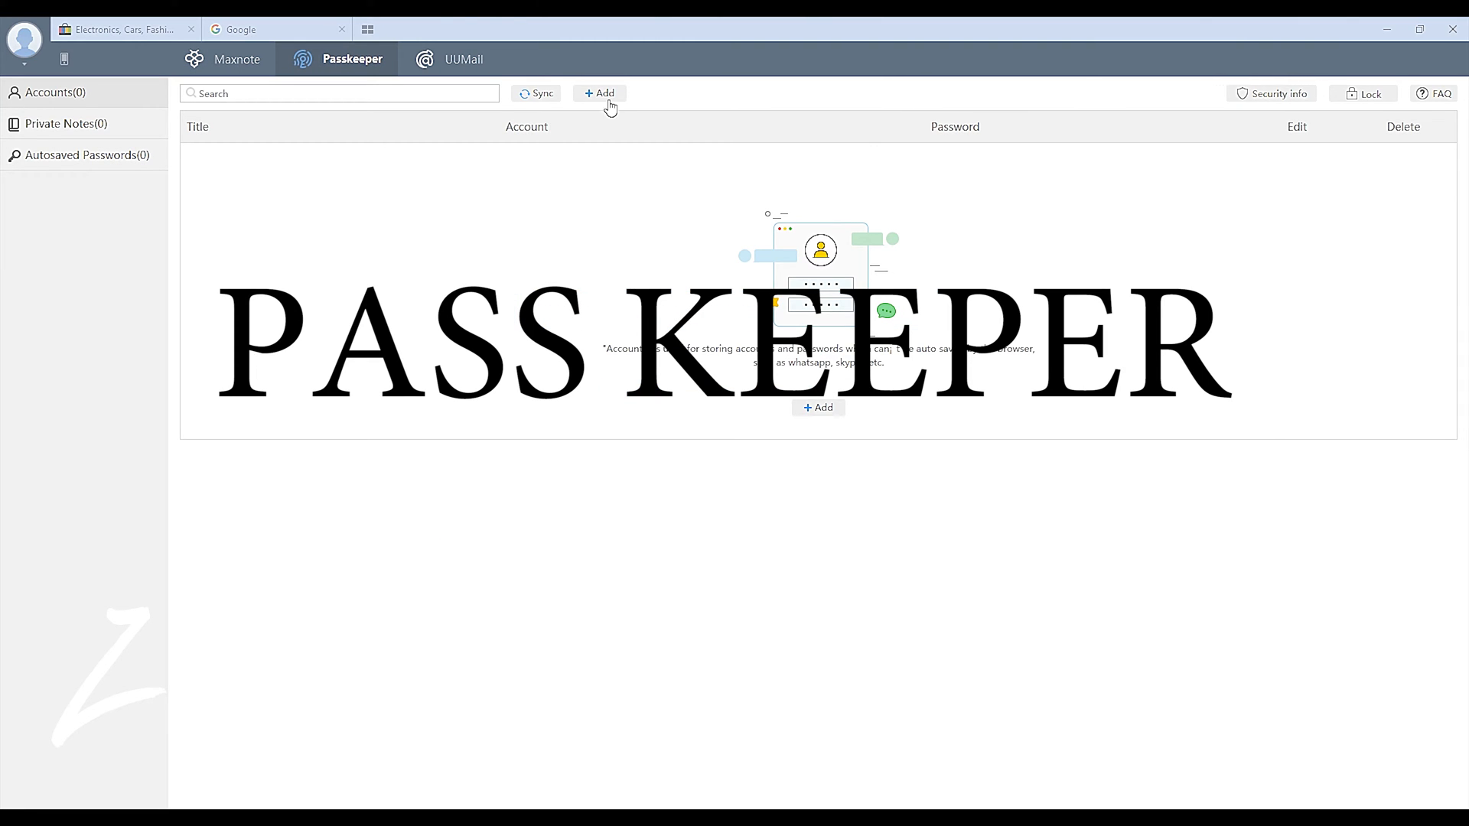
click(600, 93)
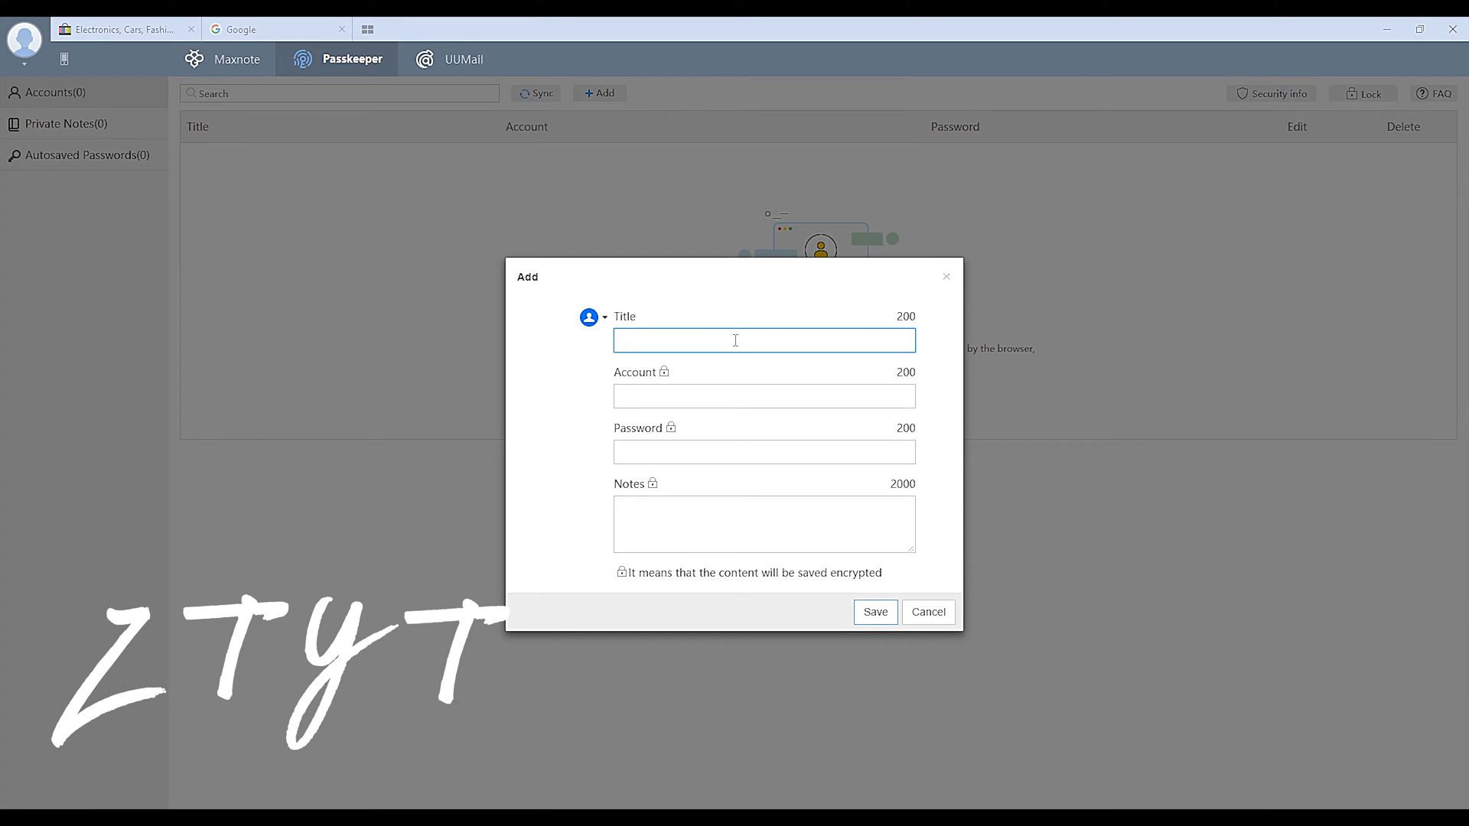
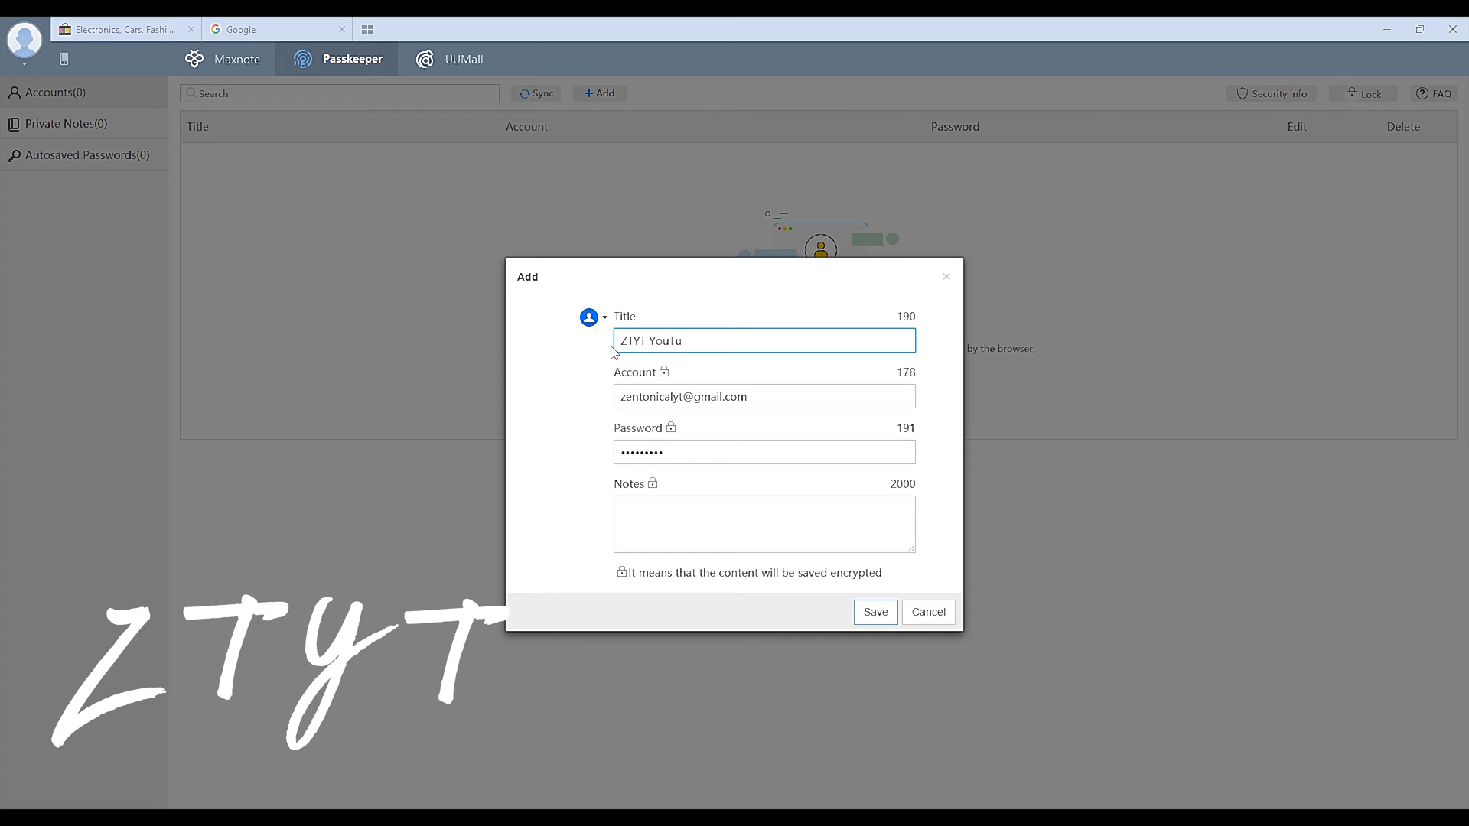
click(237, 58)
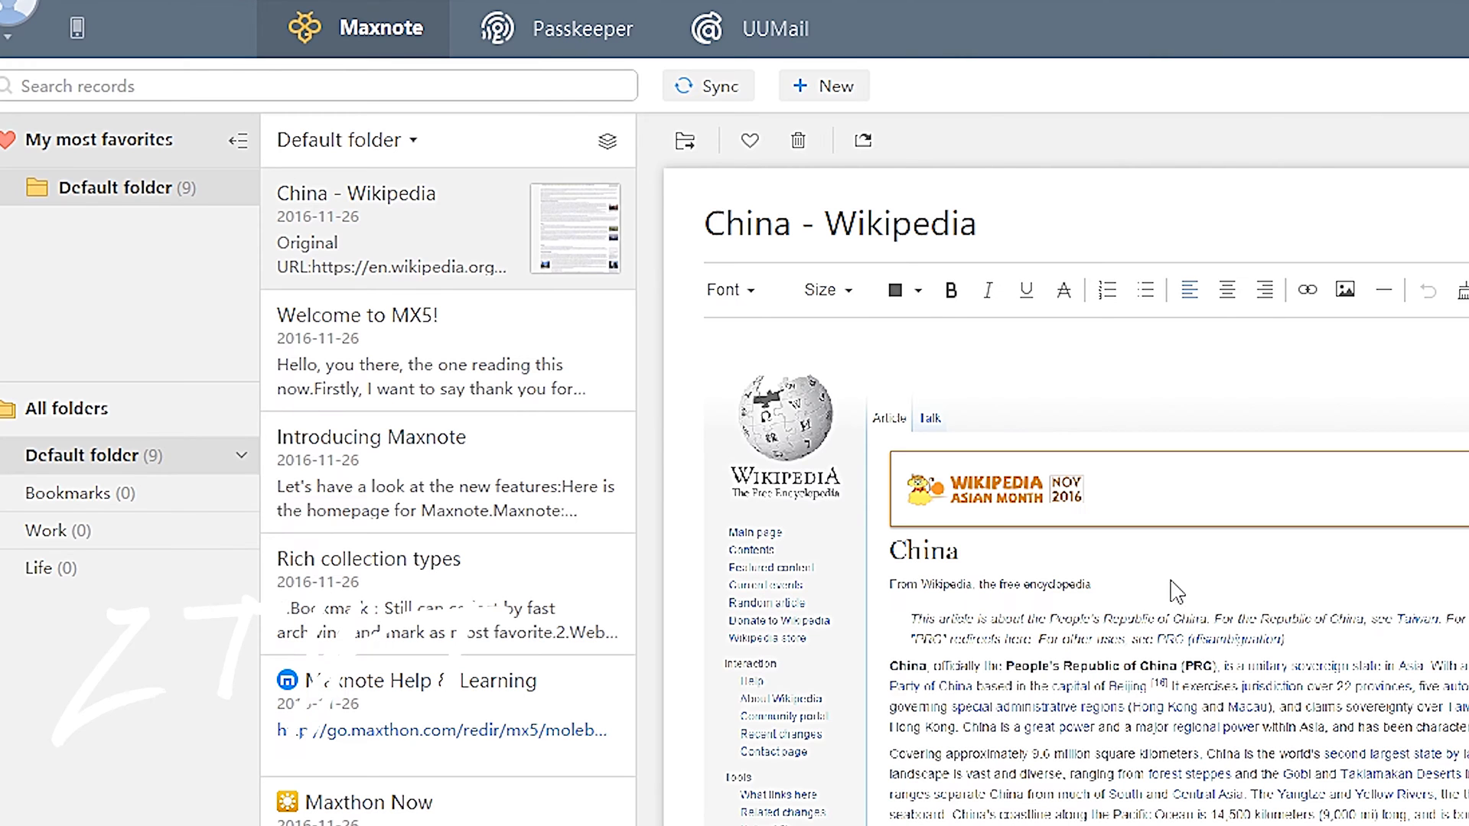
mouse_move(1104, 560)
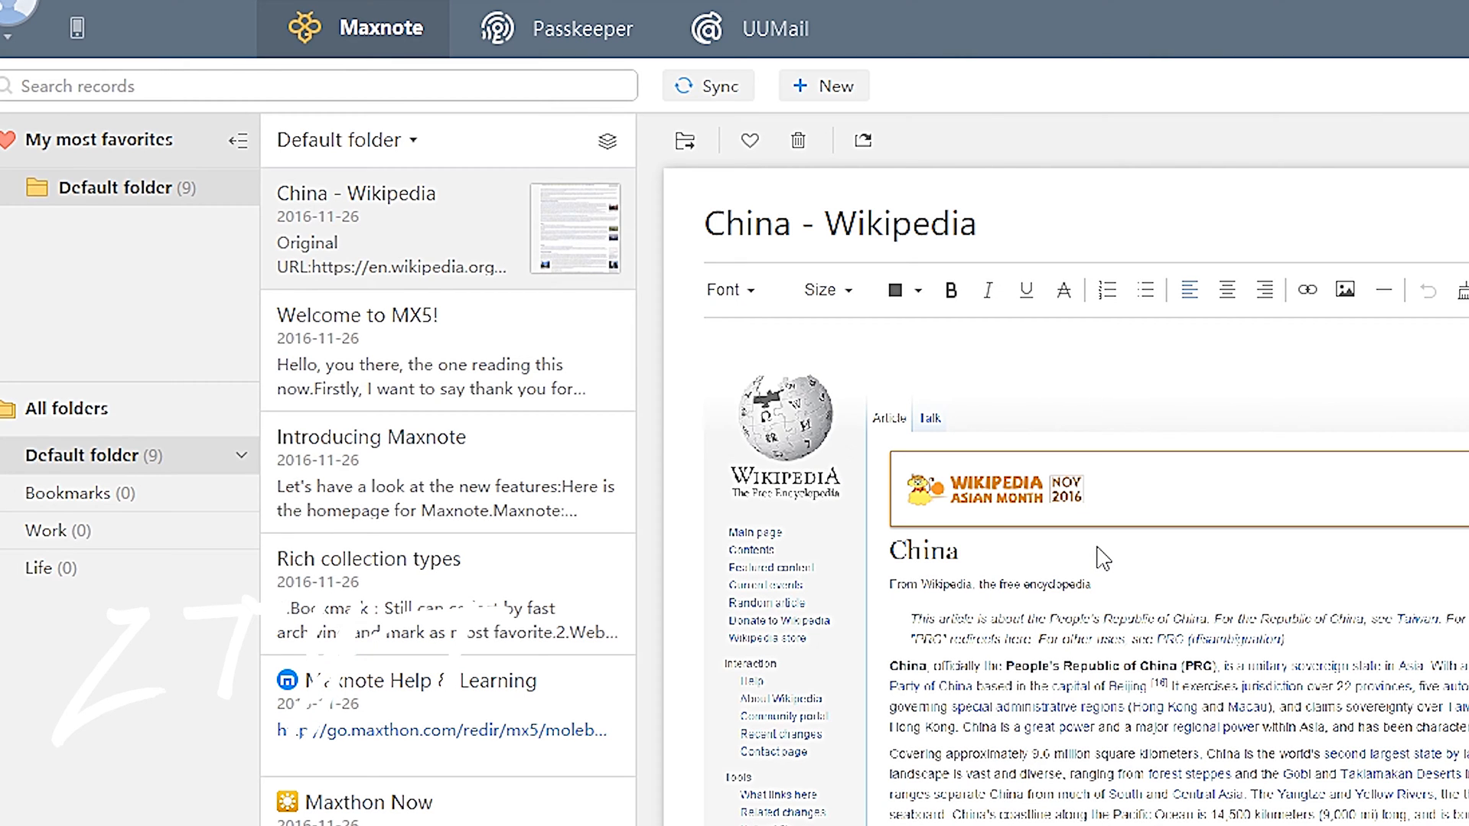
mouse_move(1138, 563)
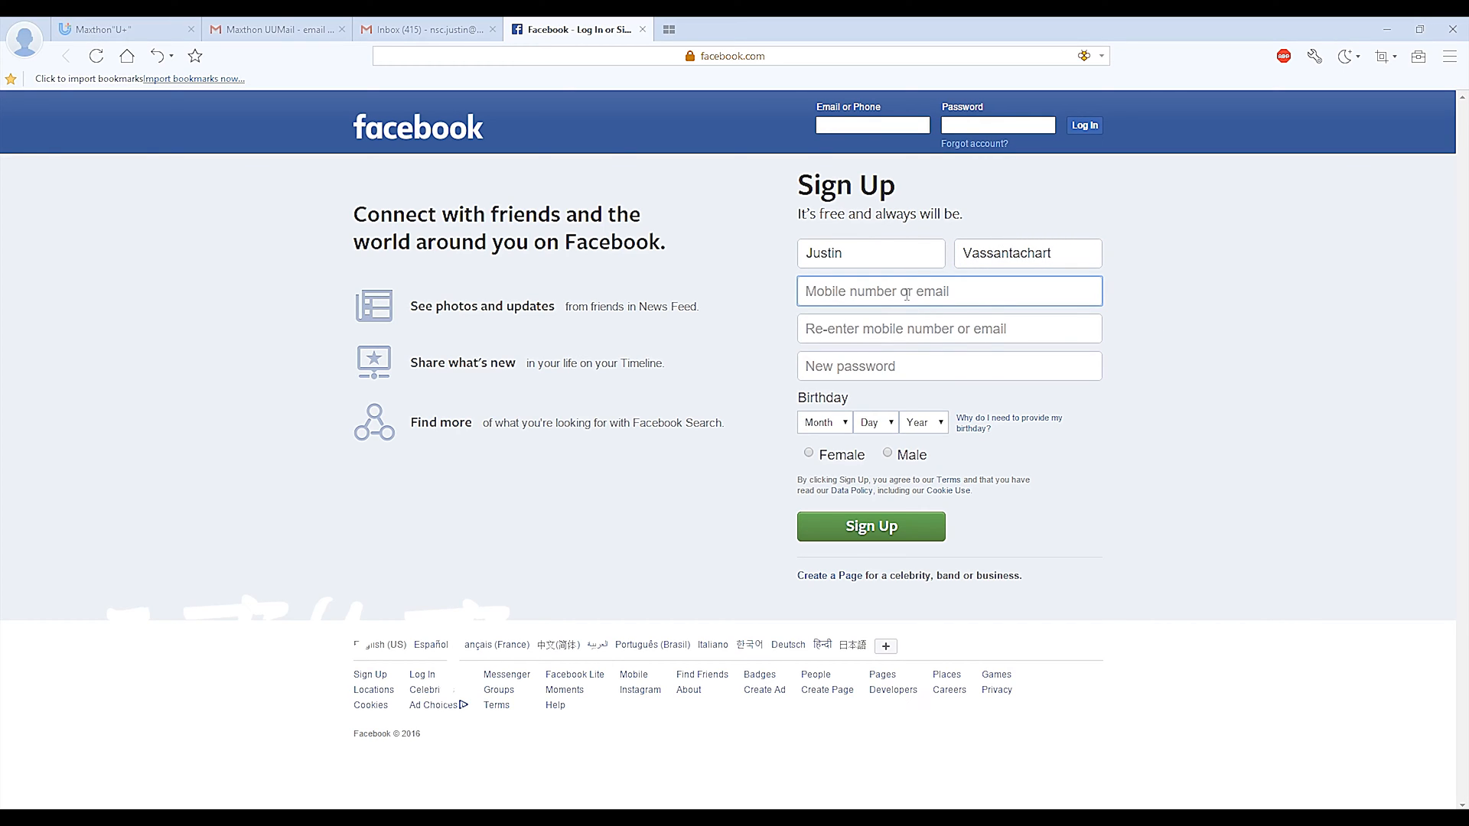
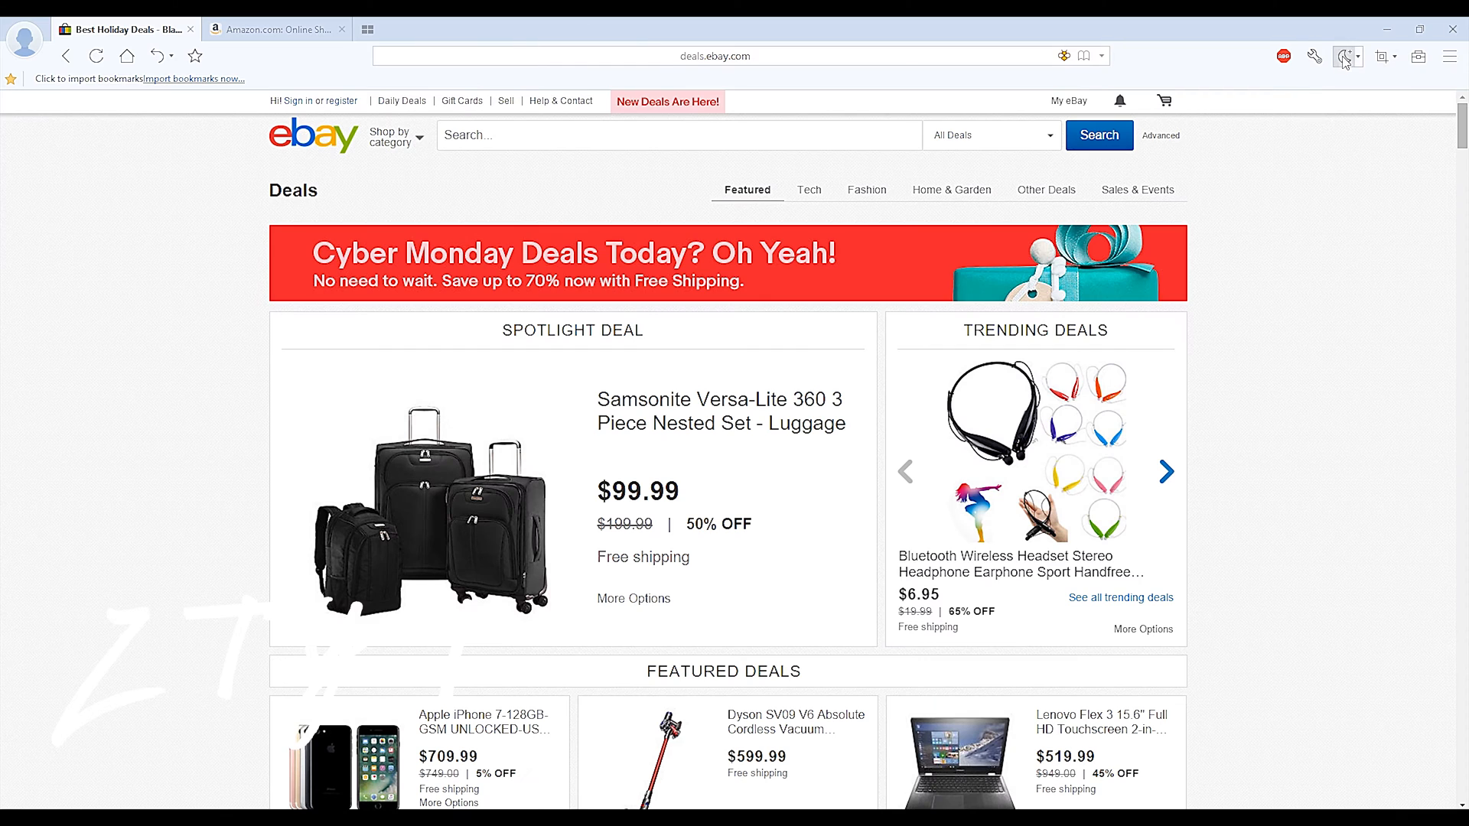
Enable night mode on an 11:00 PM to 5:00 AM schedule and save it.
click(1347, 56)
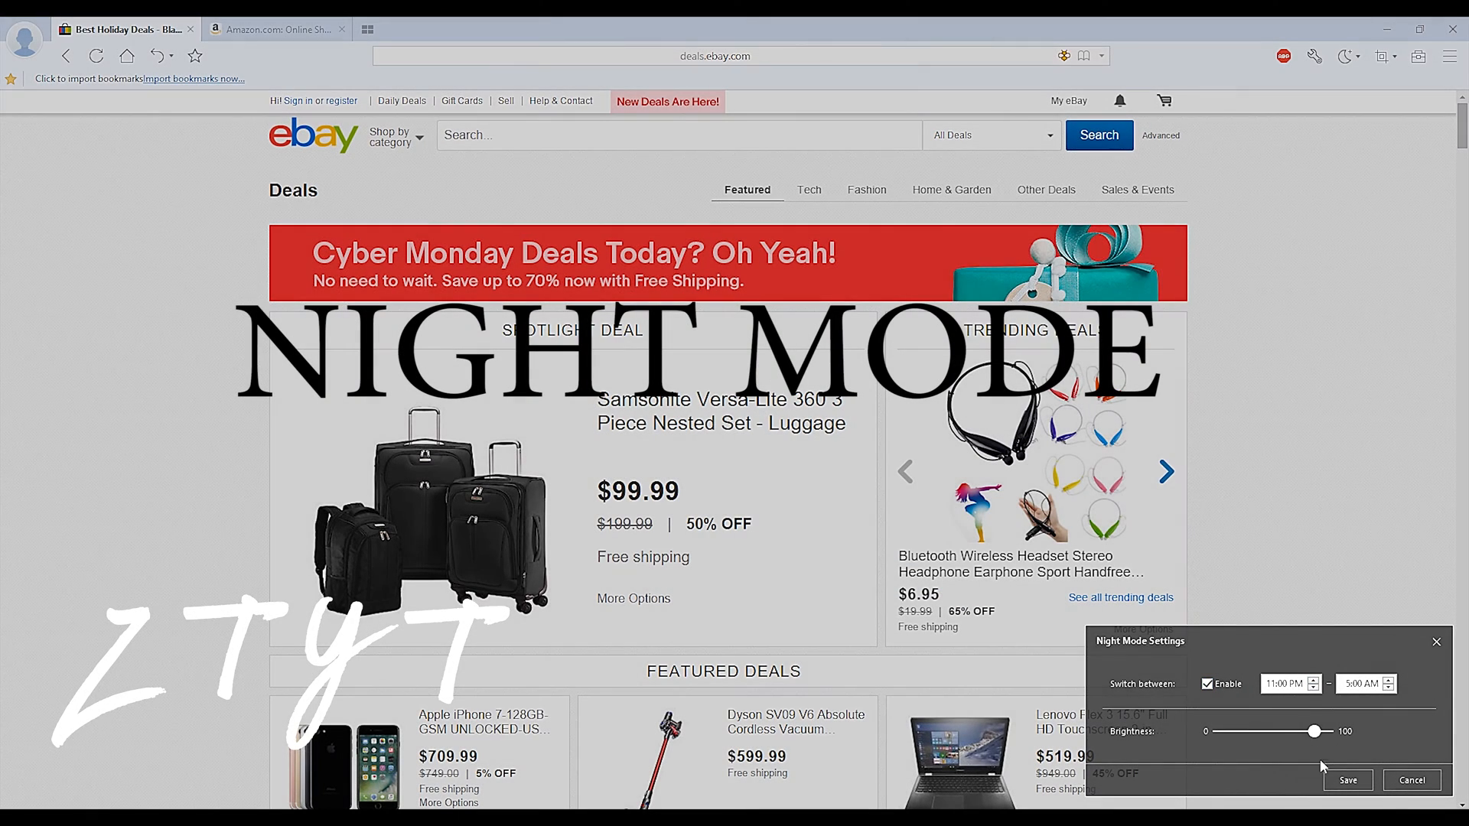
click(1409, 781)
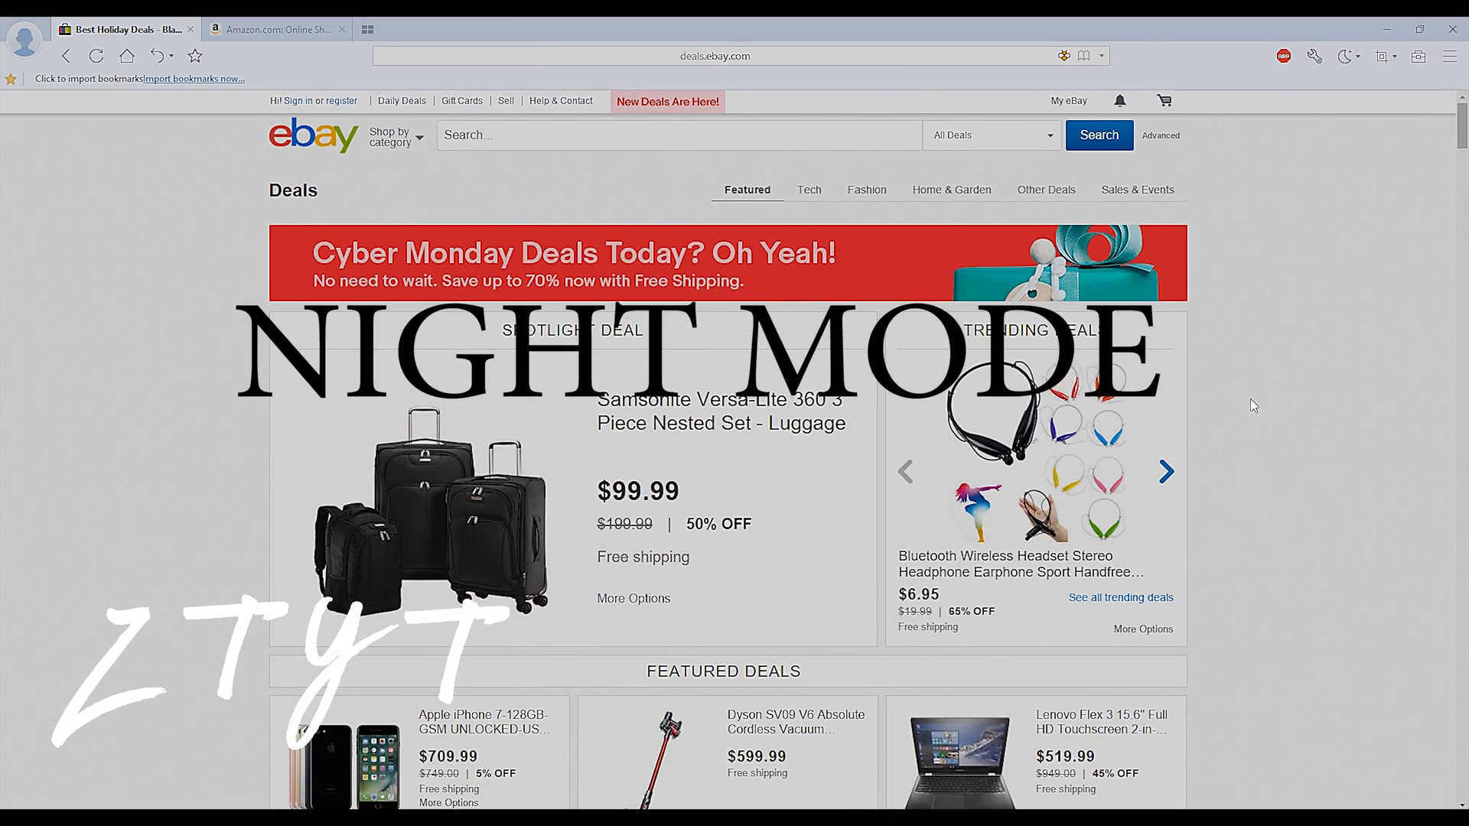
click(1348, 55)
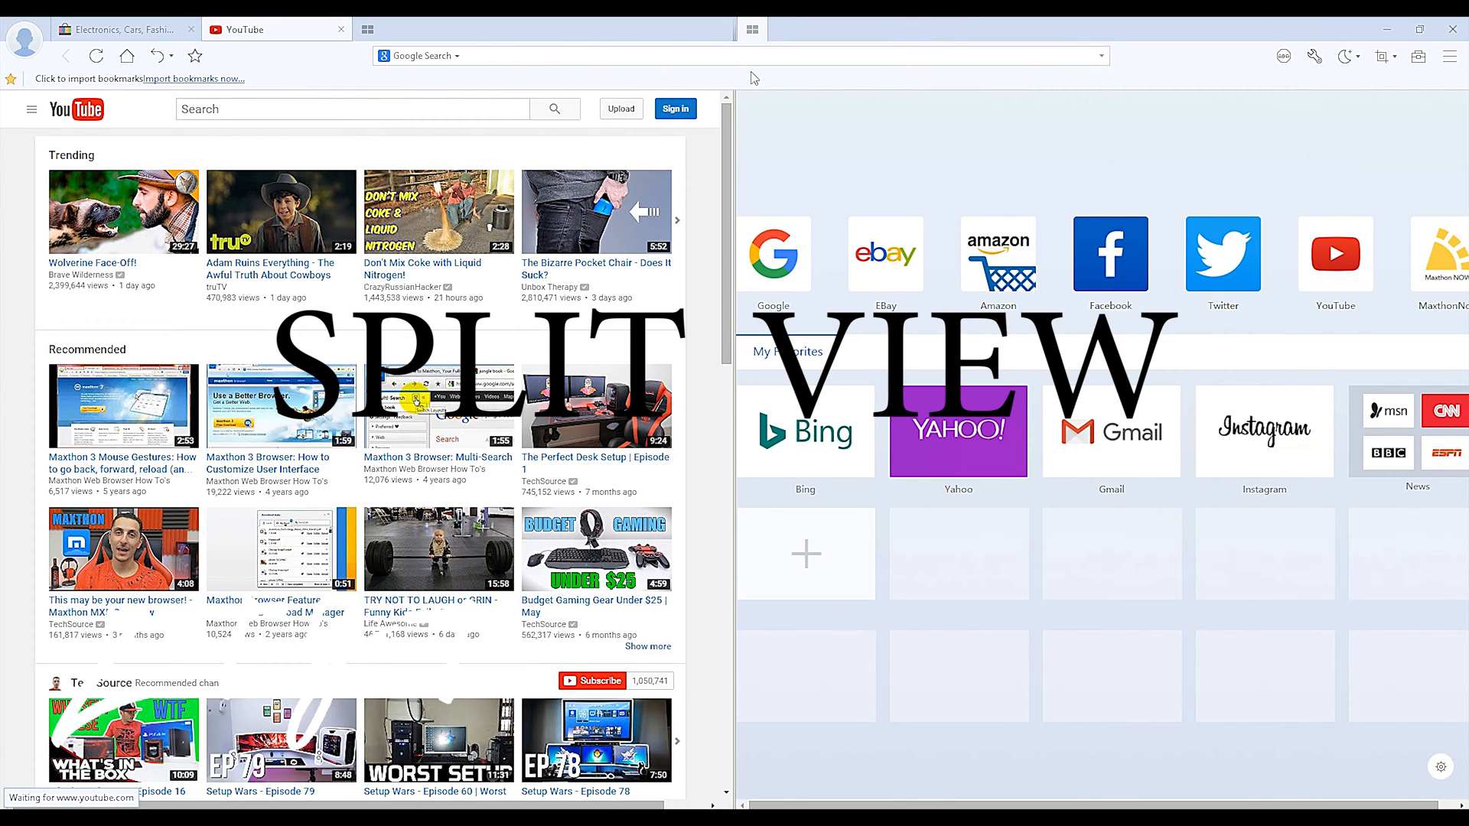
Split the window into two panes and pick a site shortcut for the right pane.
click(740, 55)
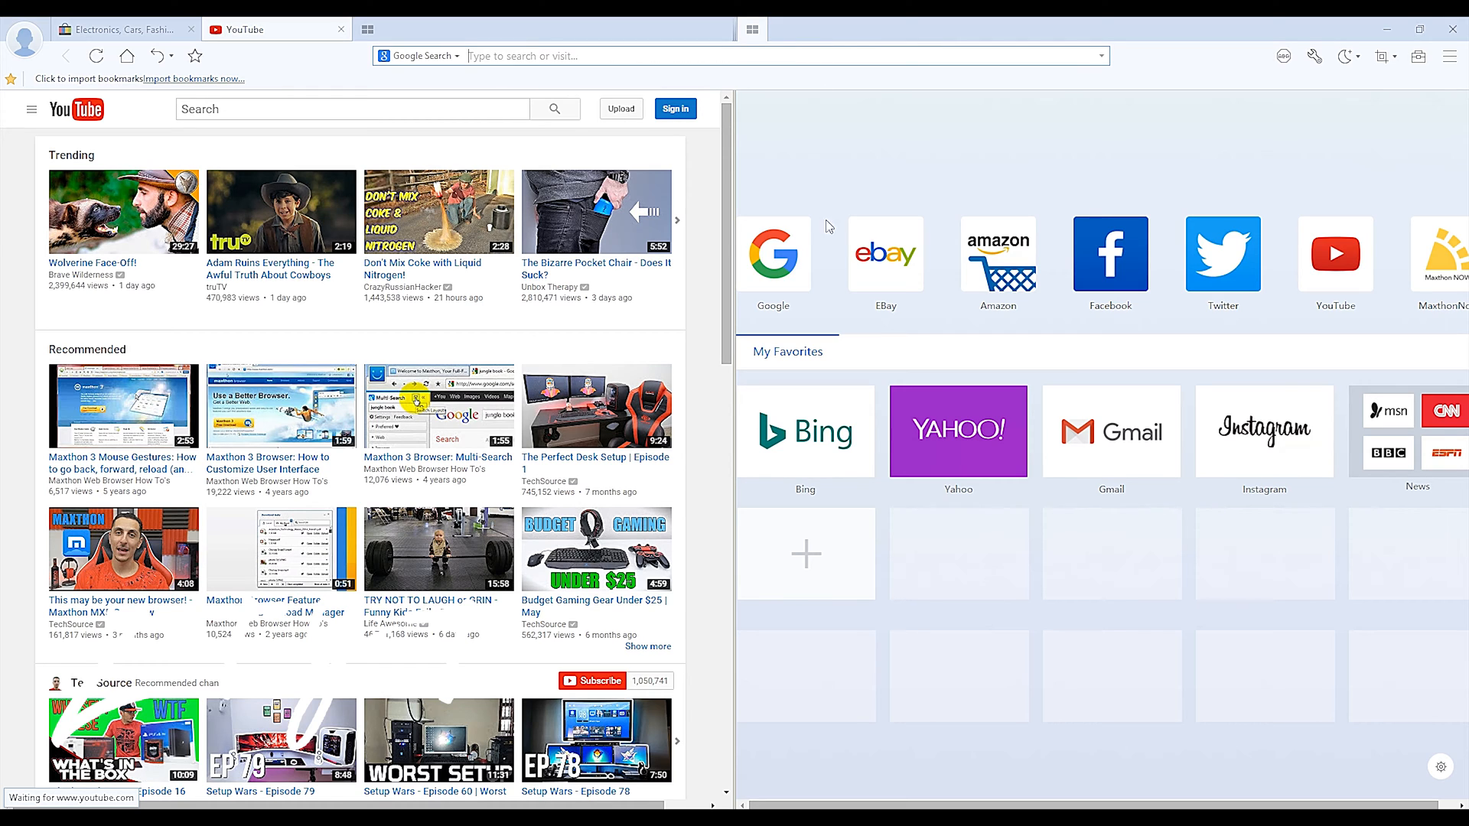
click(1334, 254)
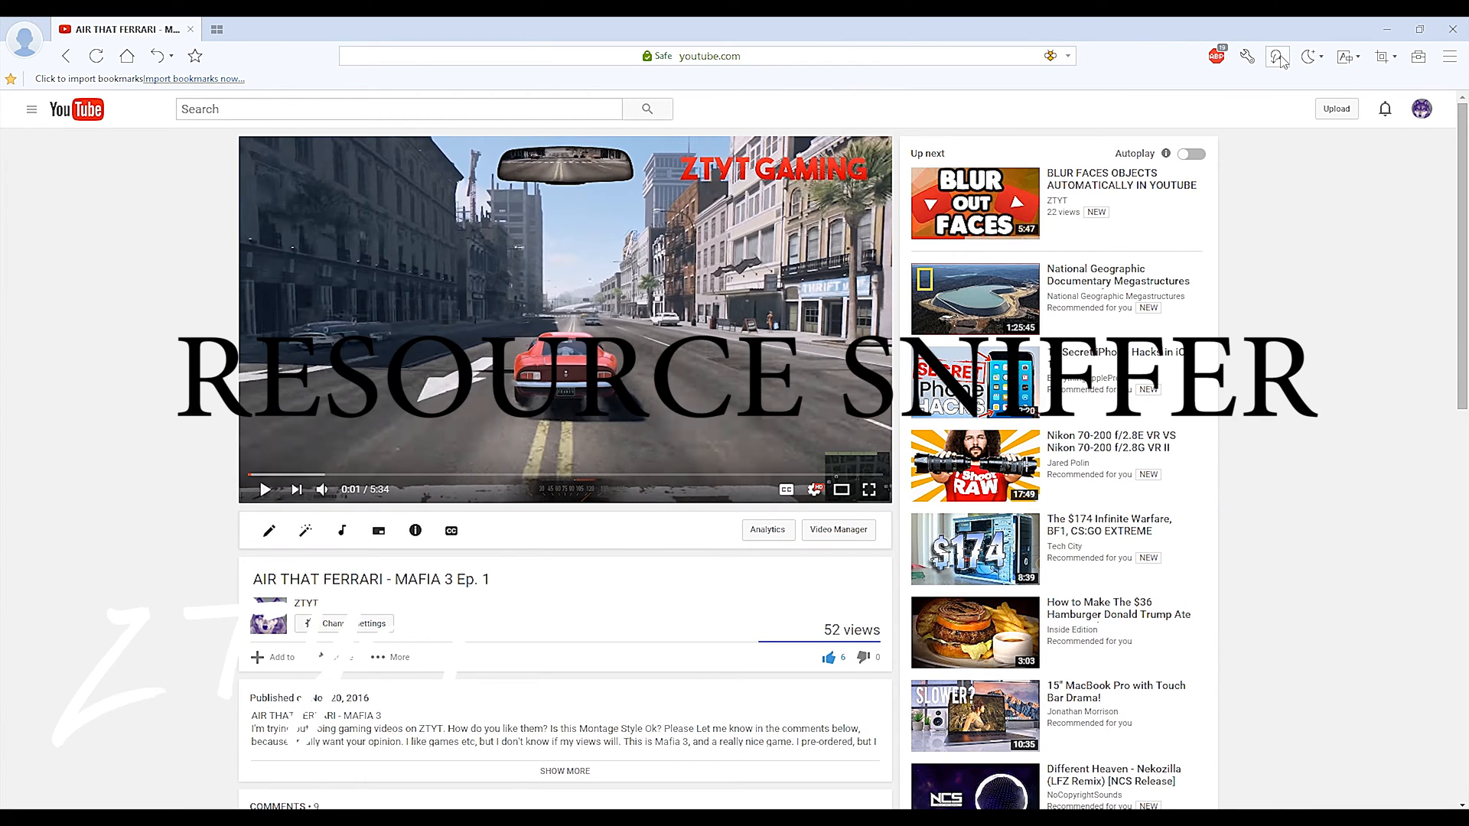
List the YouTube page's images with Resource Sniffer and open one of the image URLs.
click(1276, 56)
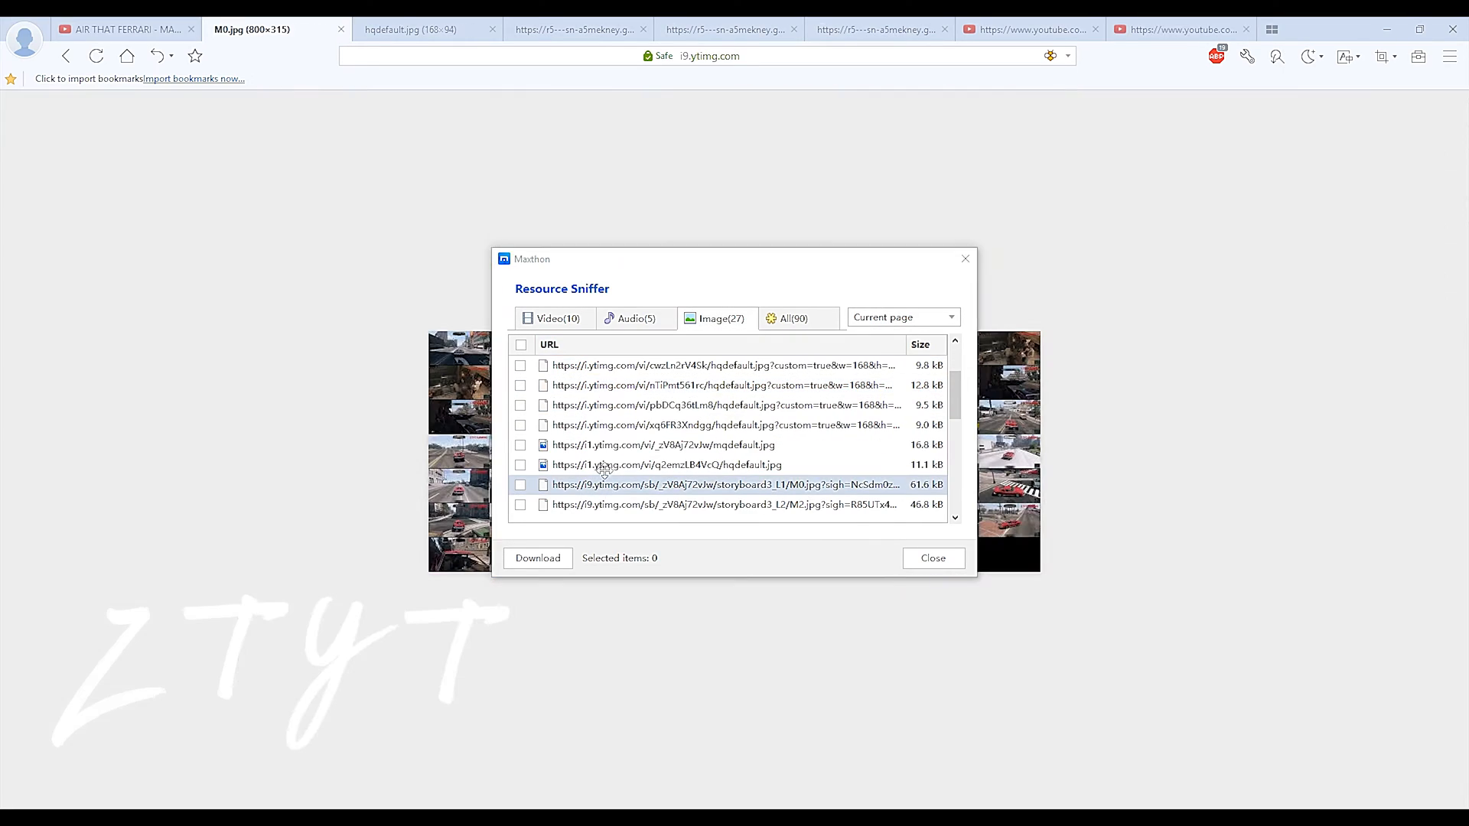
click(932, 557)
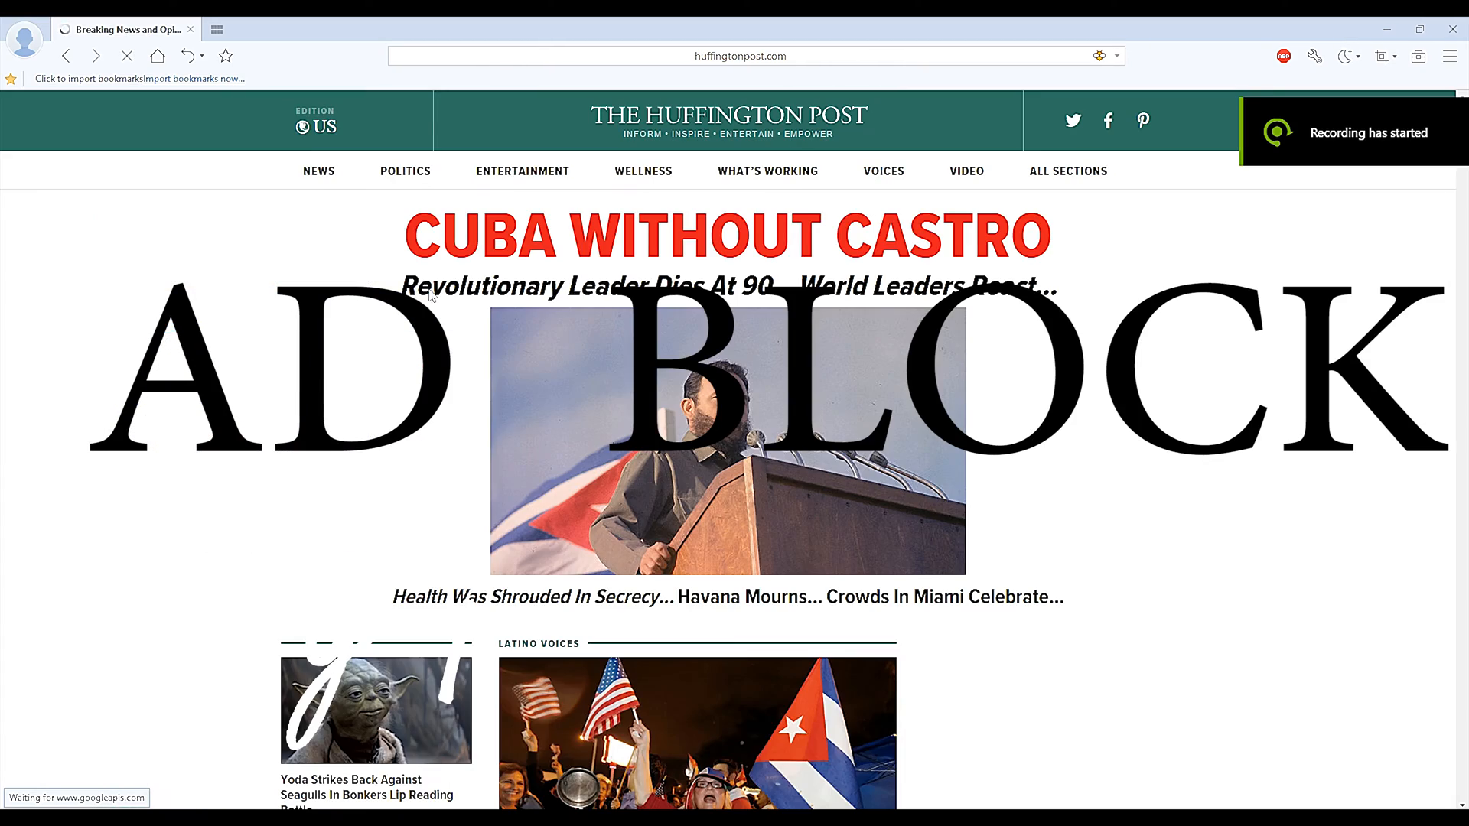
Turn off ad blocking for the Huffington Post page so it reloads with ads.
click(1283, 57)
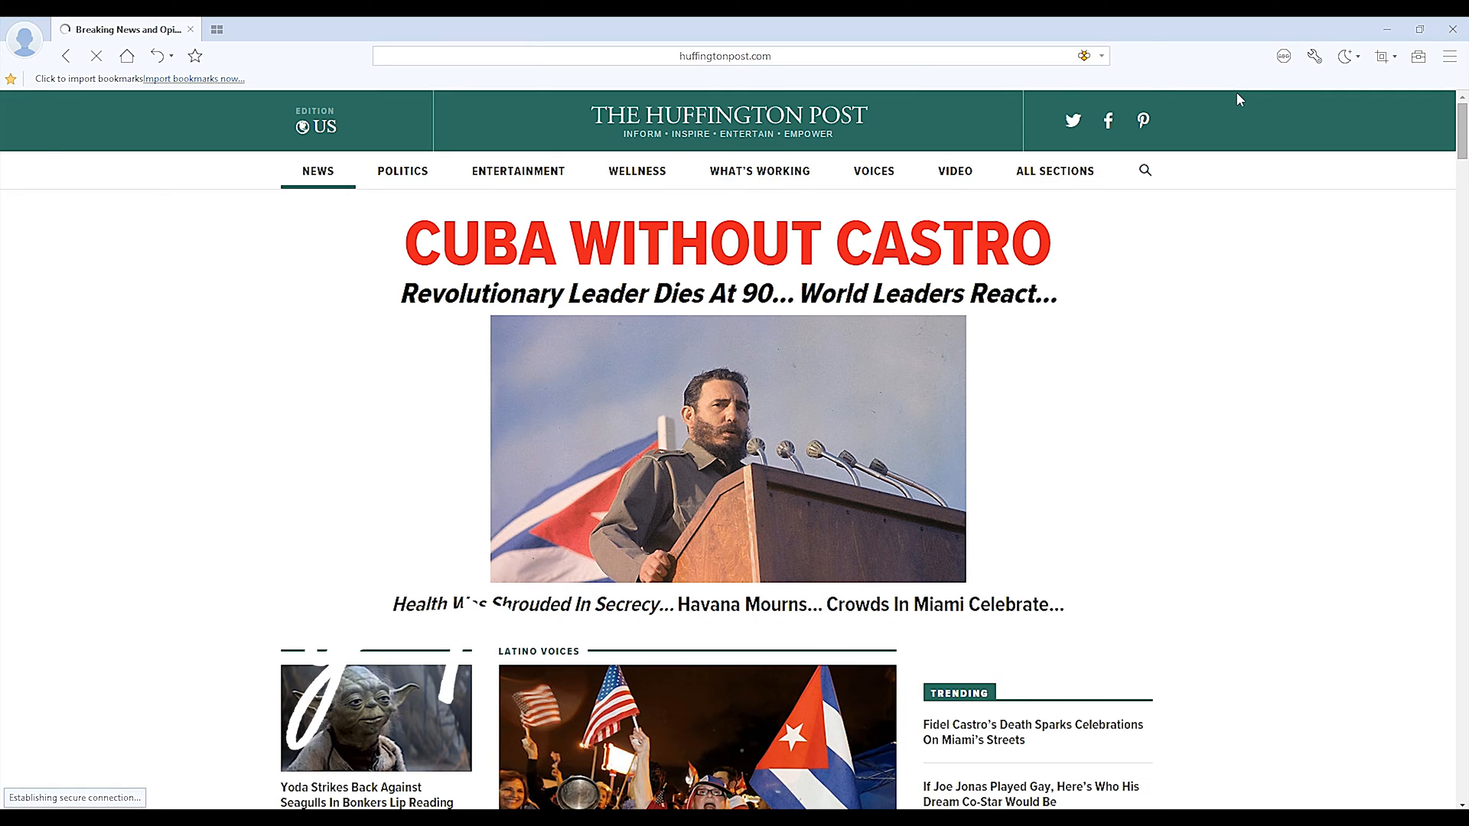
mouse_move(1313, 56)
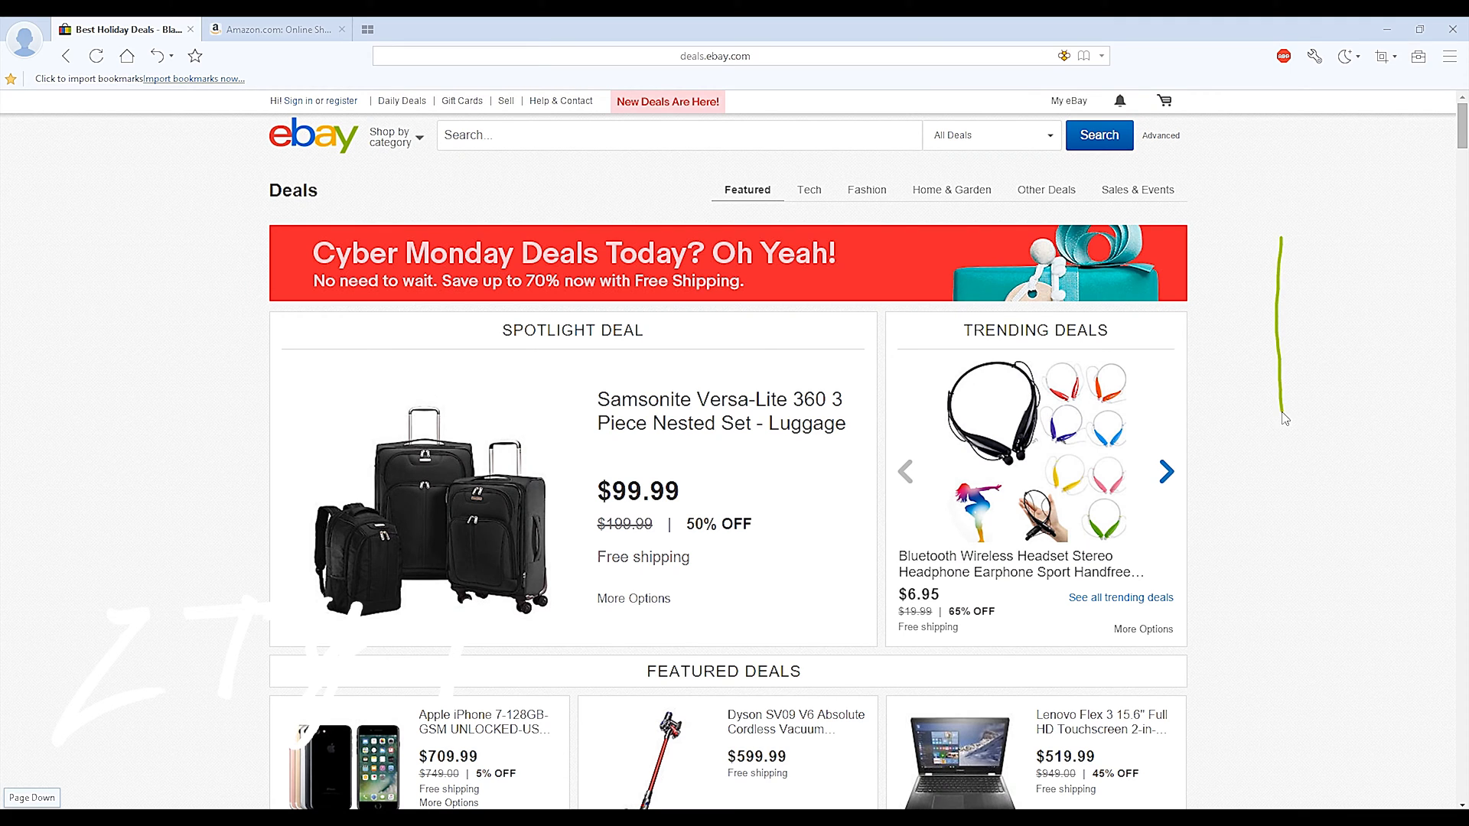
Scroll the eBay deals page down and back up with mouse gestures, then show the Amazon tab.
scroll(down, 3)
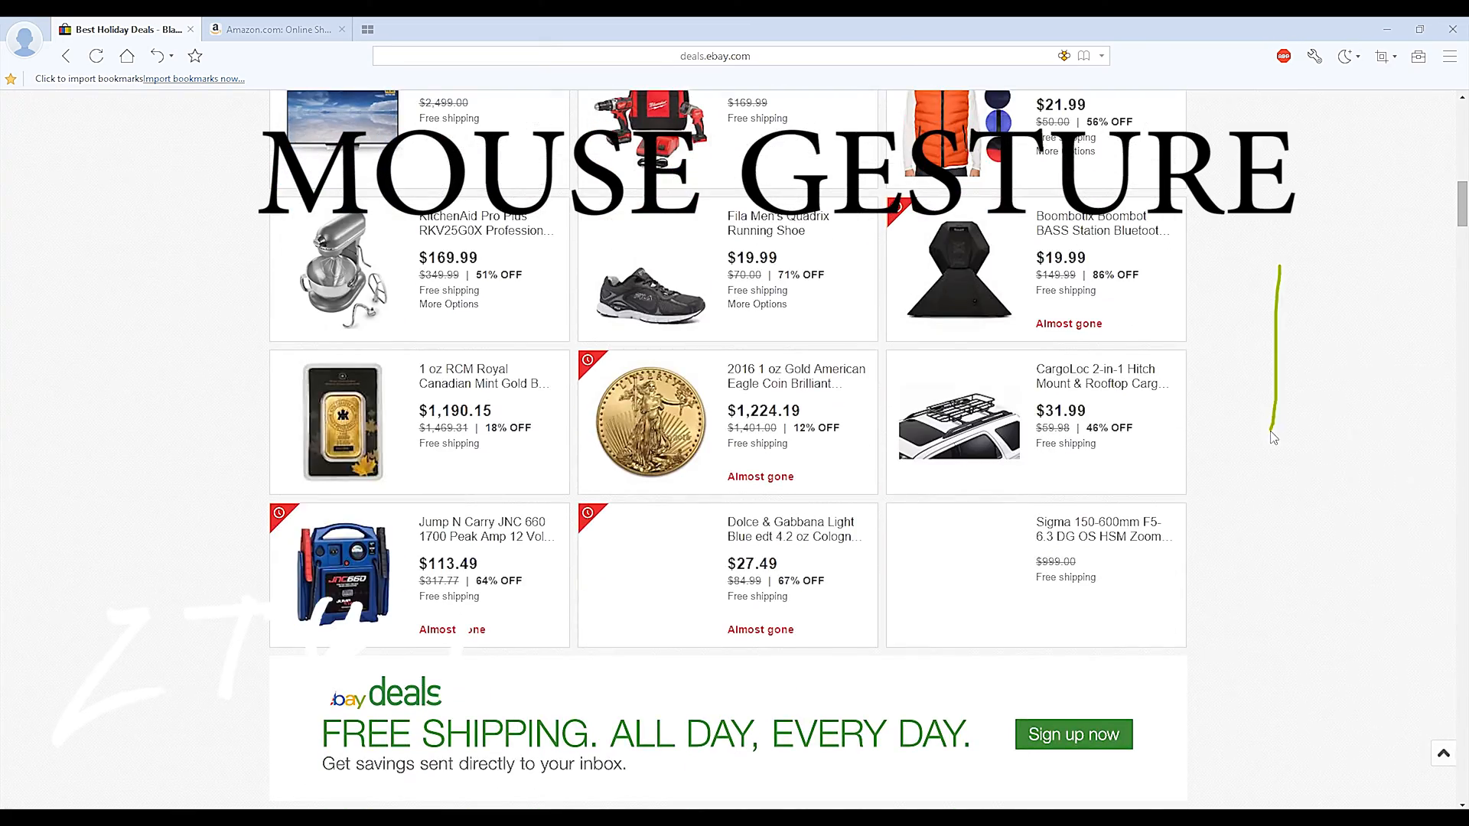
scroll(down, 3)
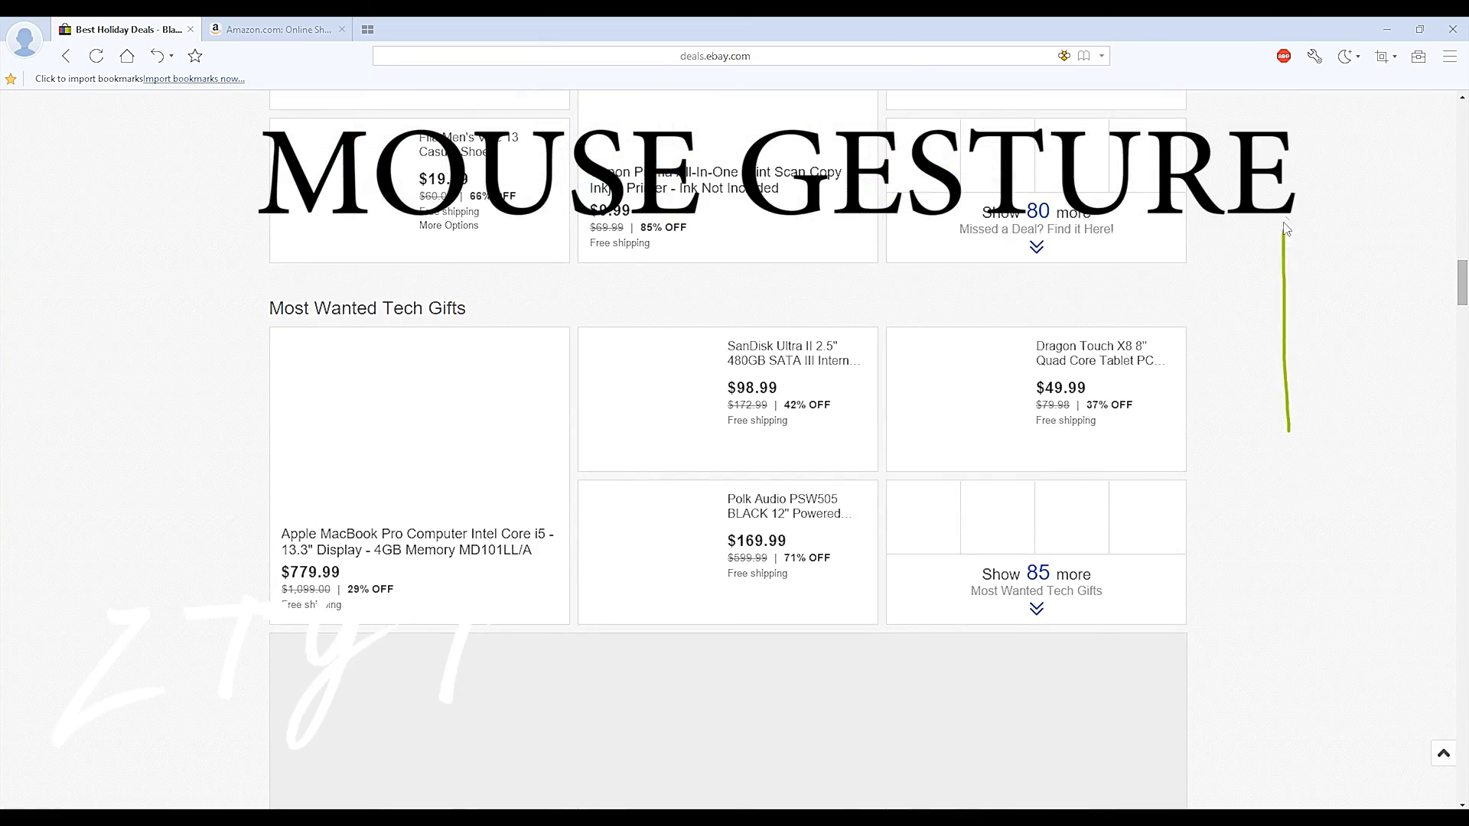
scroll(down, 3)
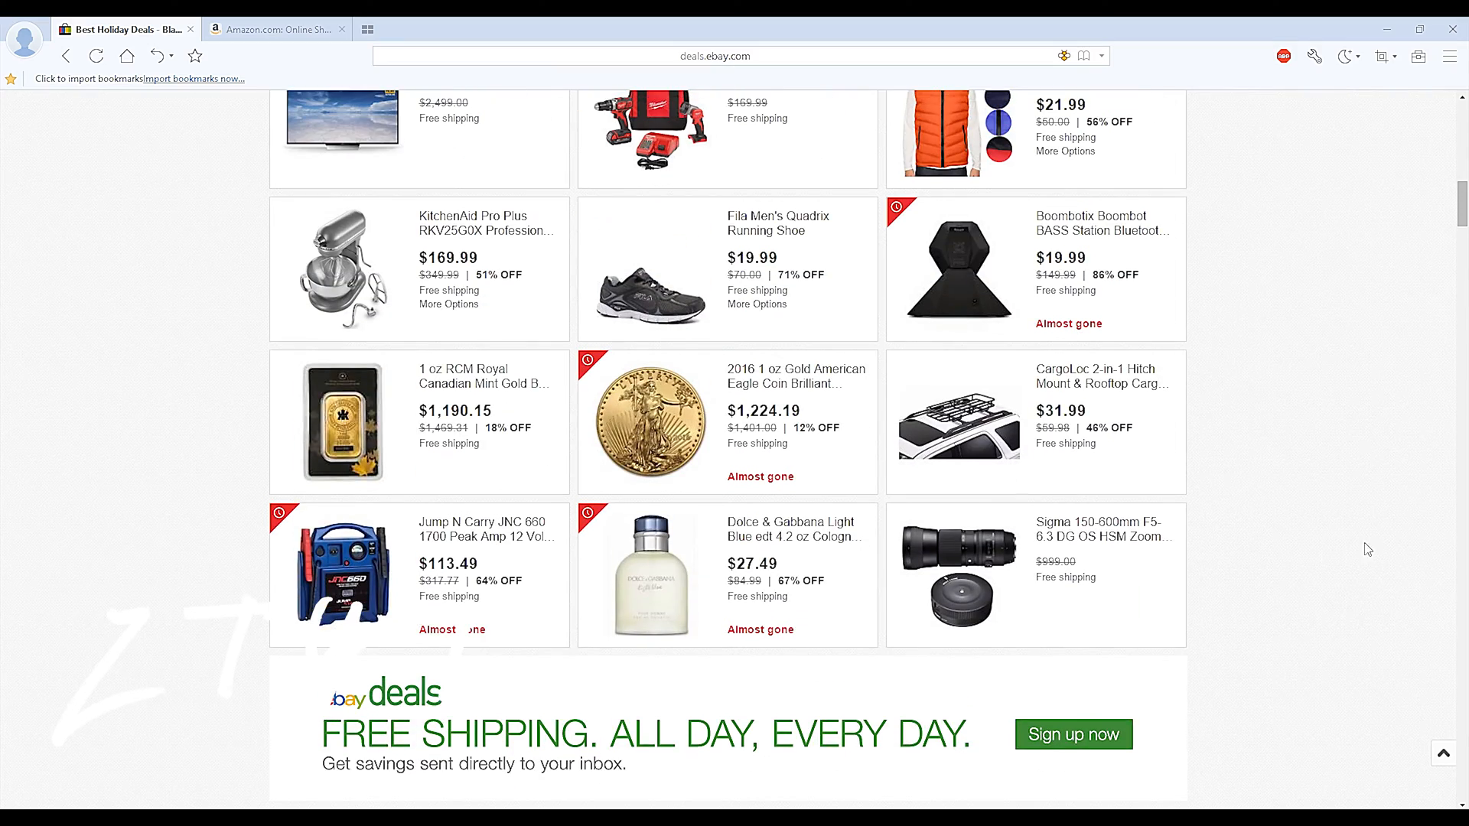
scroll(up, 3)
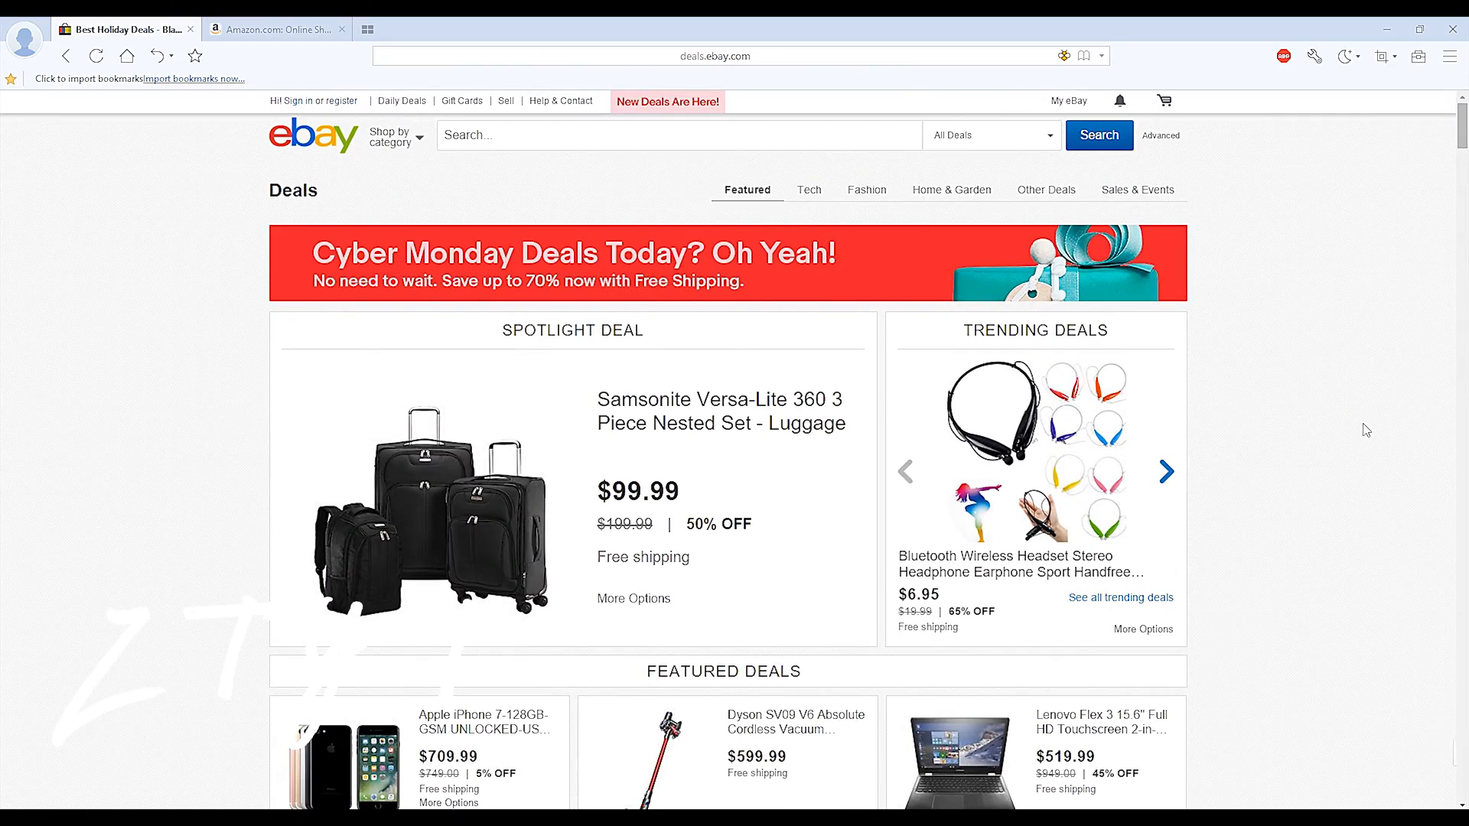
click(274, 29)
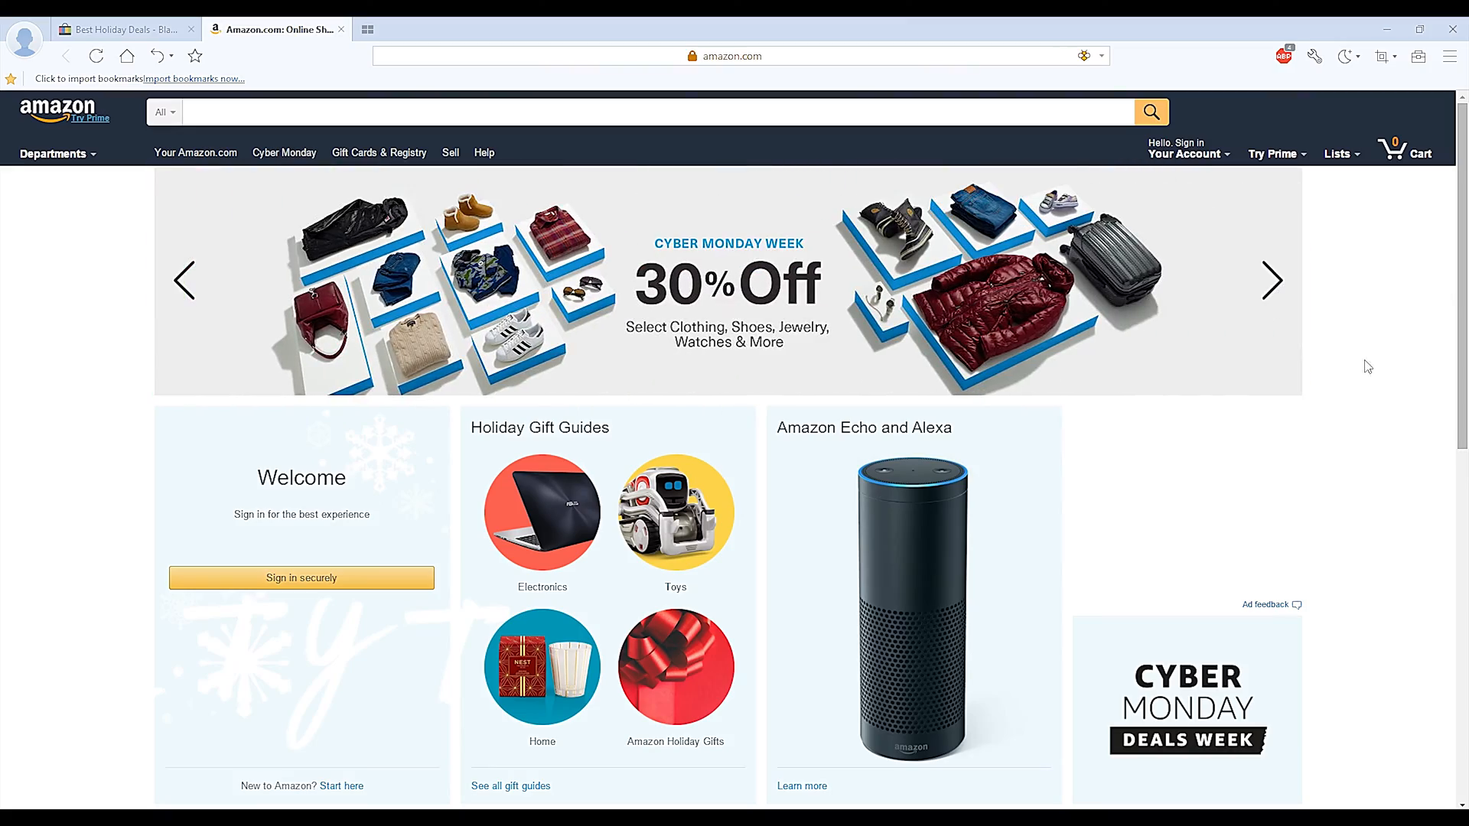
Open Gmail from the My Favorites tiles in a new tab beside YouTube and Amazon.
click(123, 29)
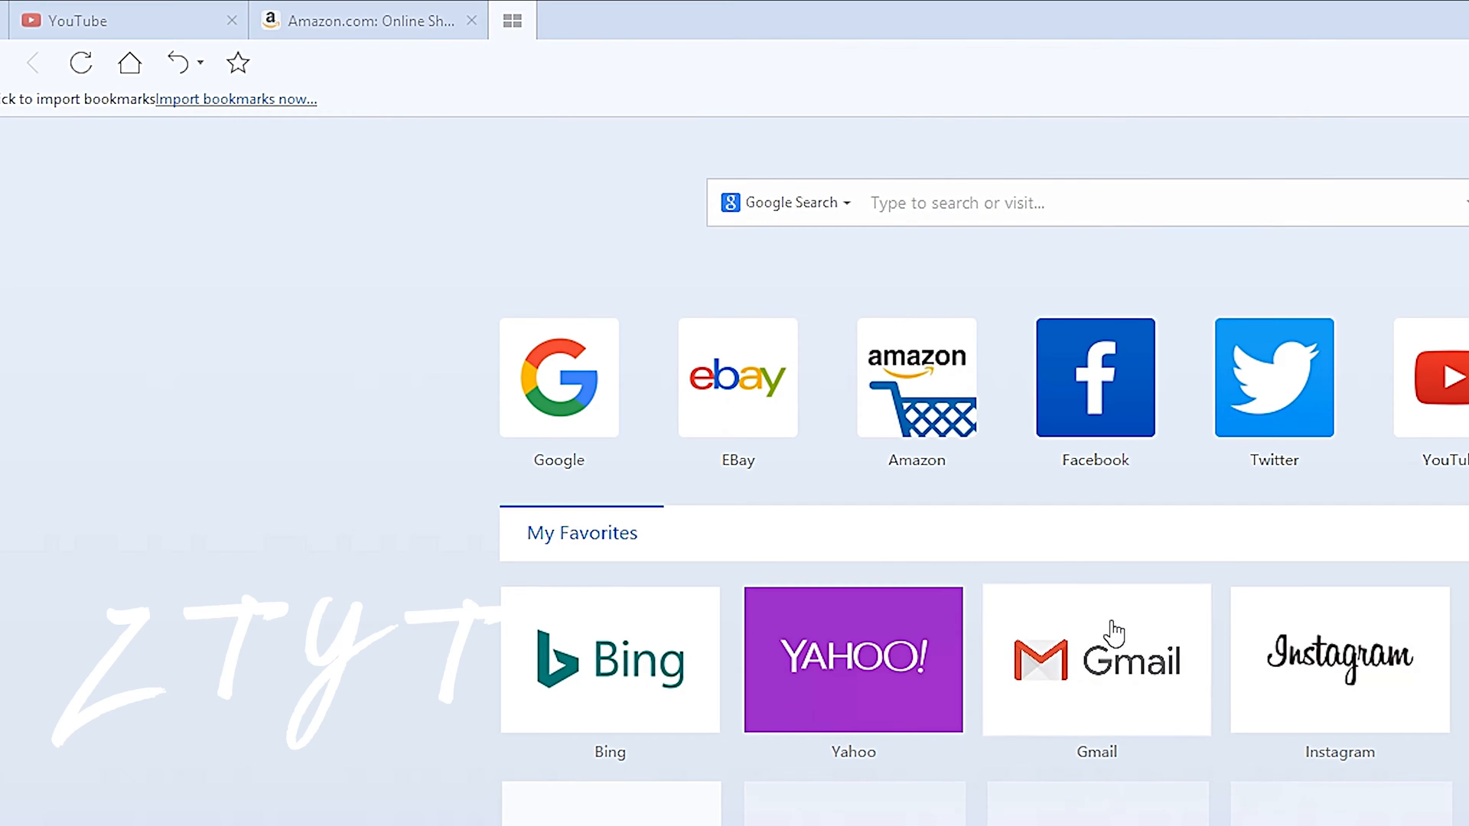
click(1096, 658)
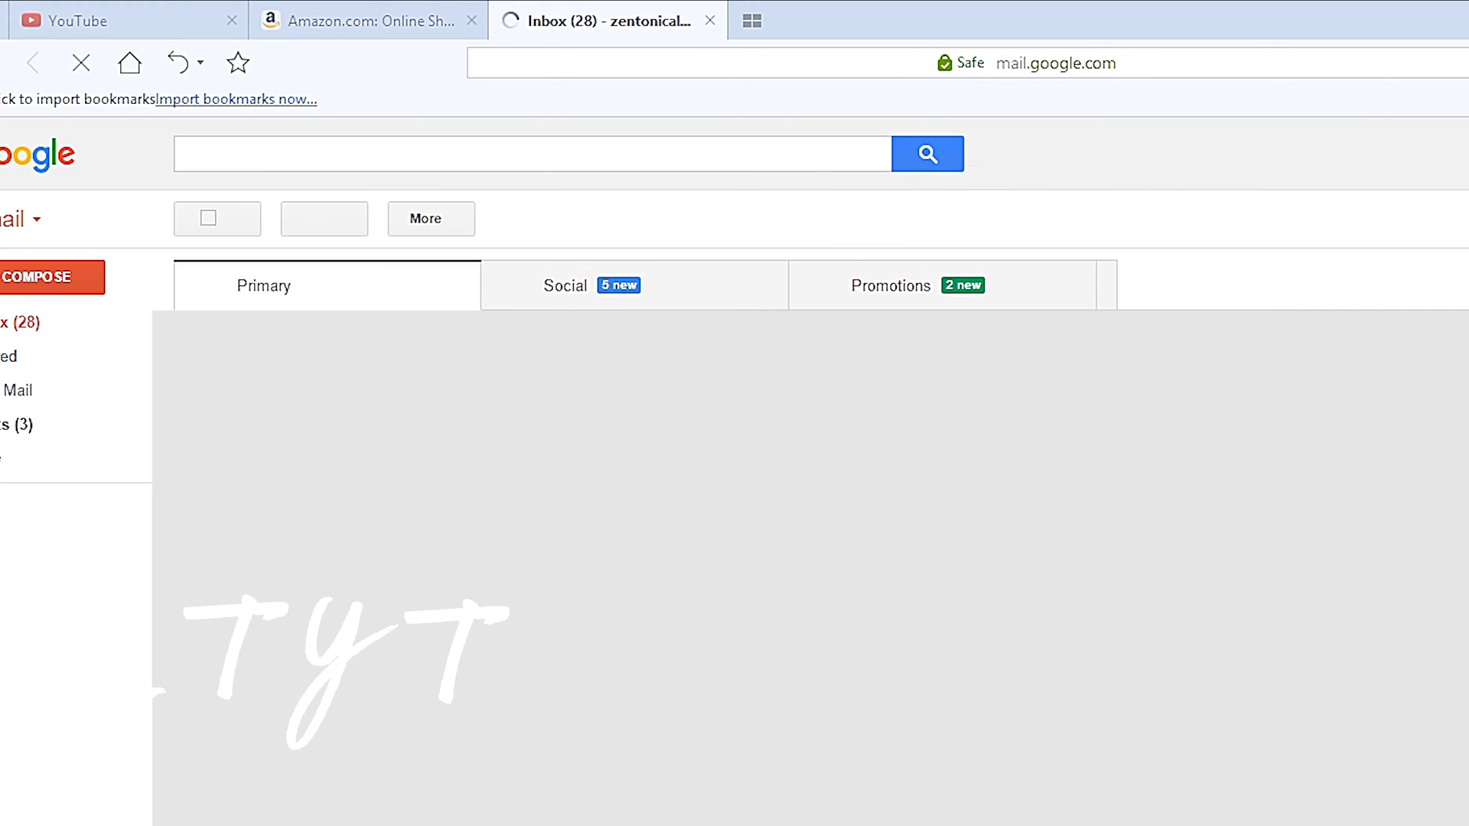